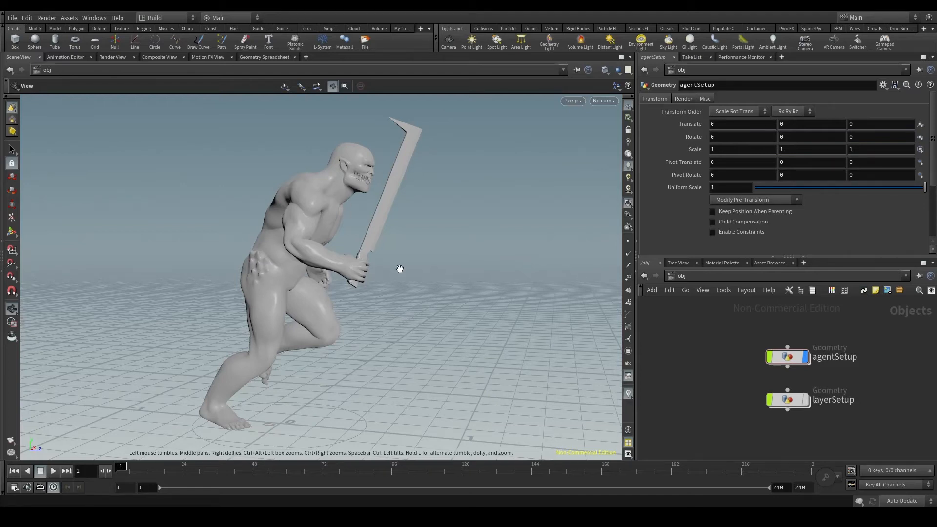
mouse_move(404, 116)
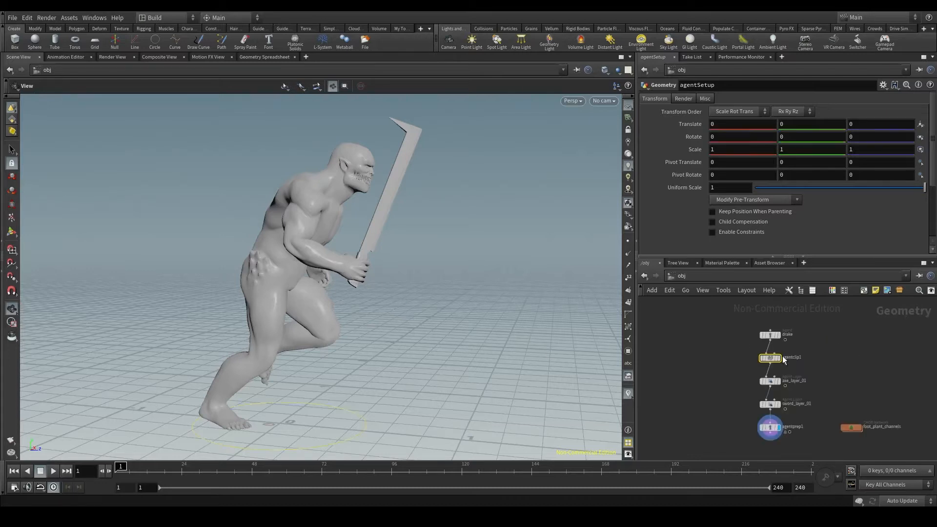
- Inside agentSetup, display agentprep1 and drop a Null named OUT_drake below it
double_click(770, 357)
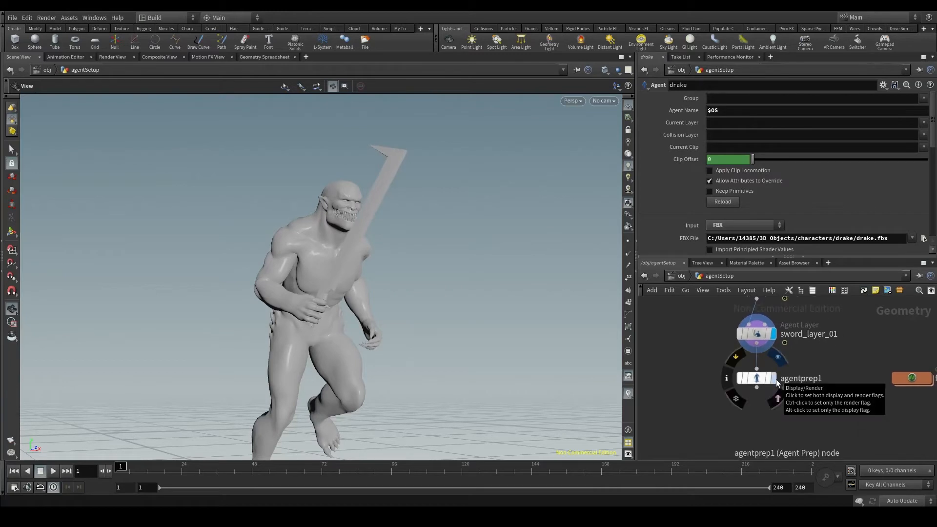
click(756, 377)
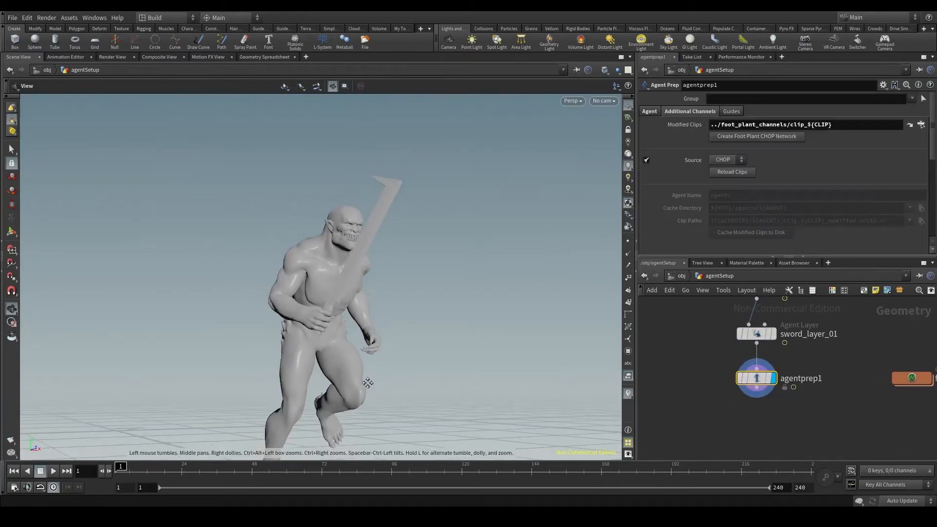
drag(368, 383, 459, 308)
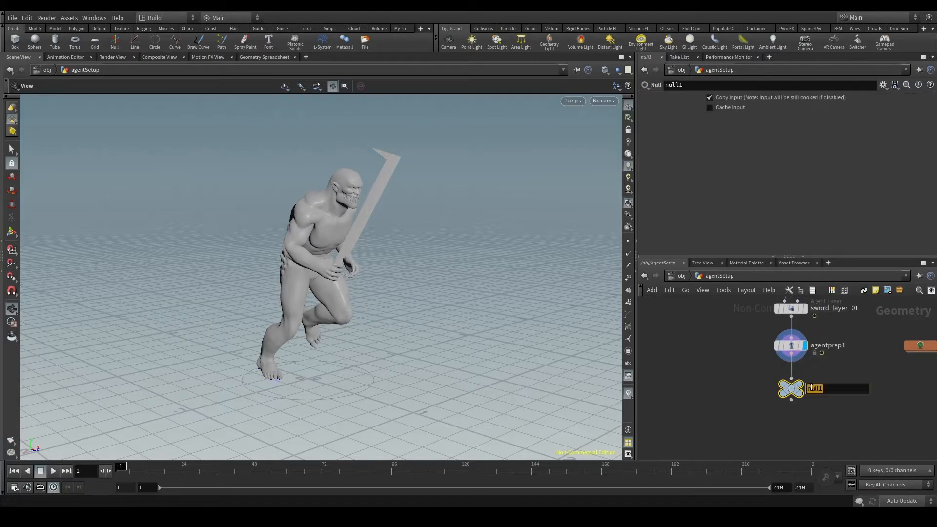
text(OUT_)
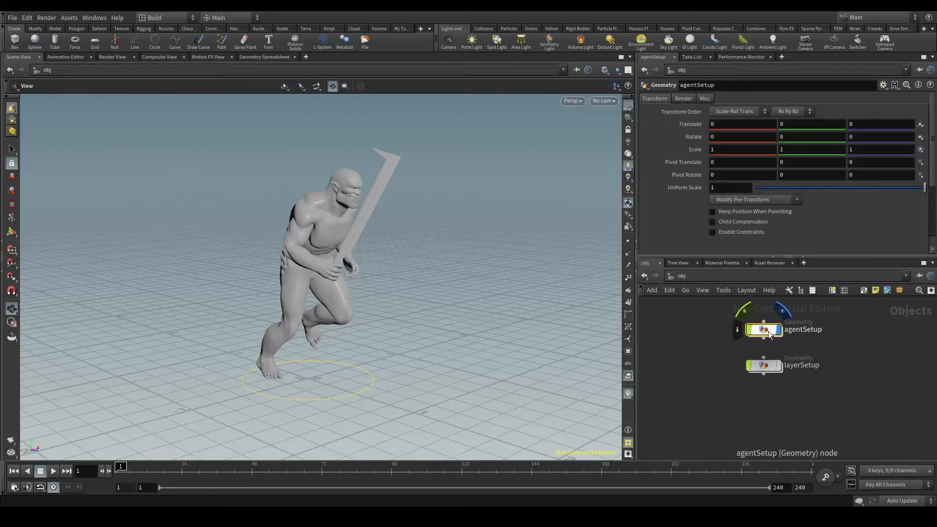
- Create a Geometry container named crowdSetup with an Object Merge inside it
click(763, 365)
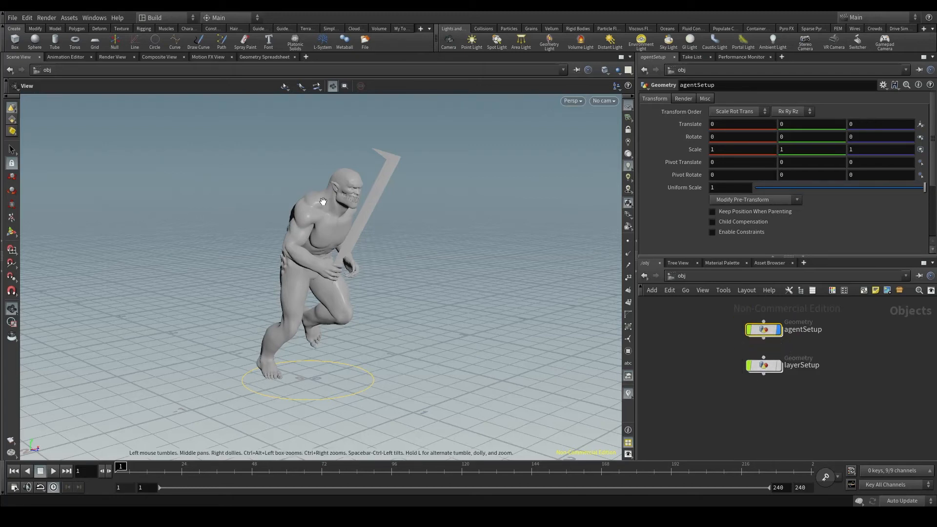
mouse_move(377, 267)
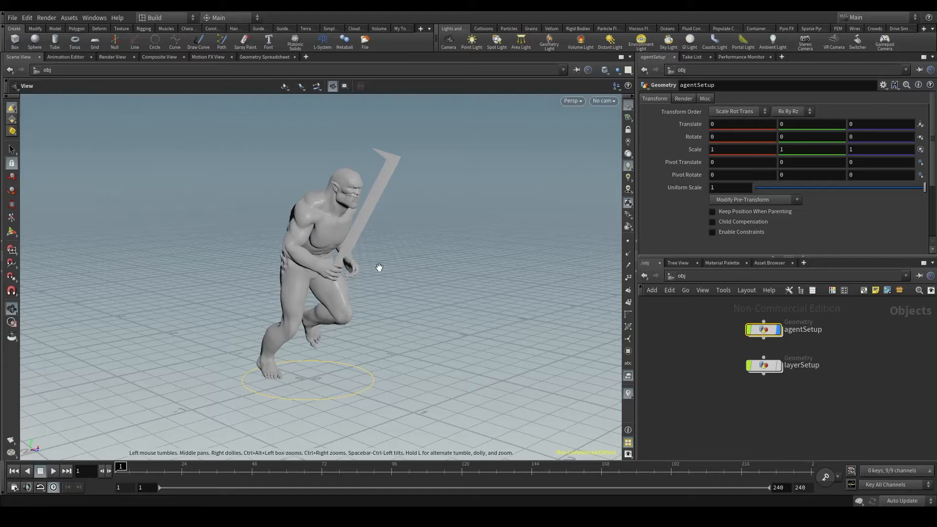
mouse_move(767, 404)
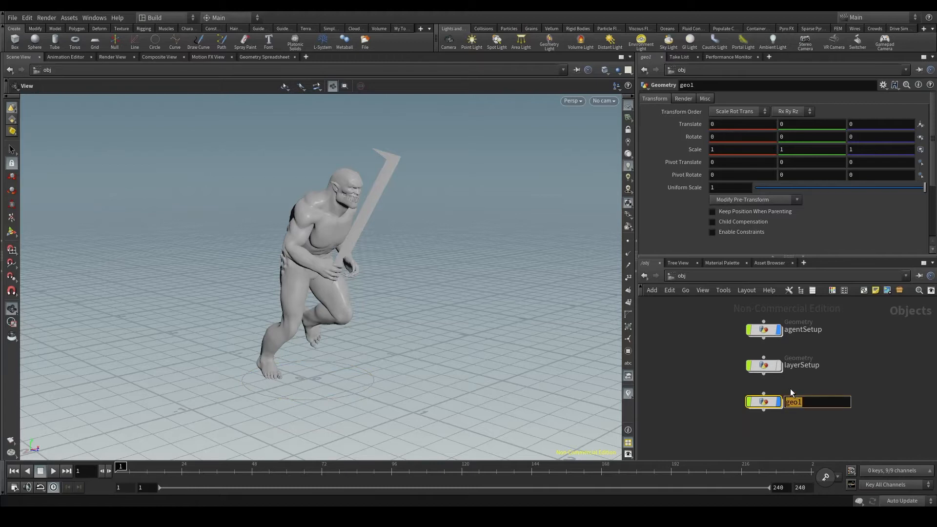
text(crowdSetup)
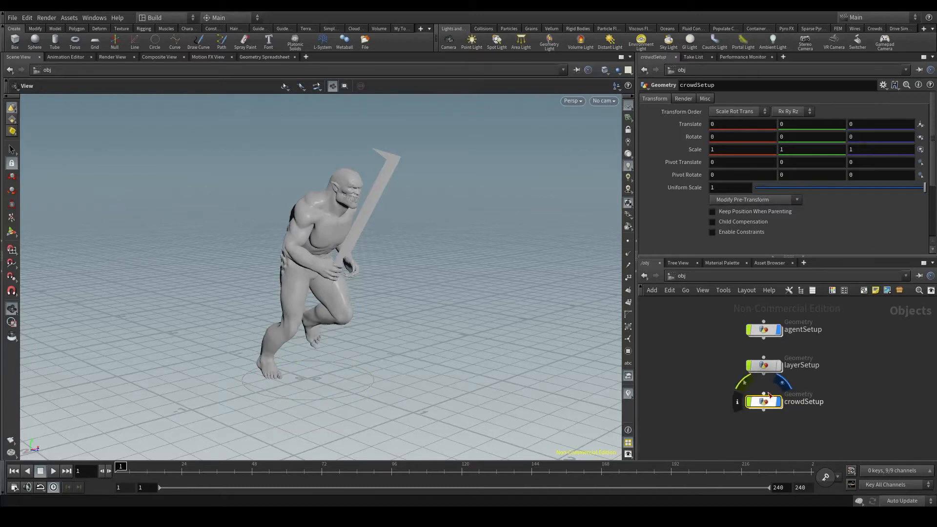
double_click(763, 401)
text(obje)
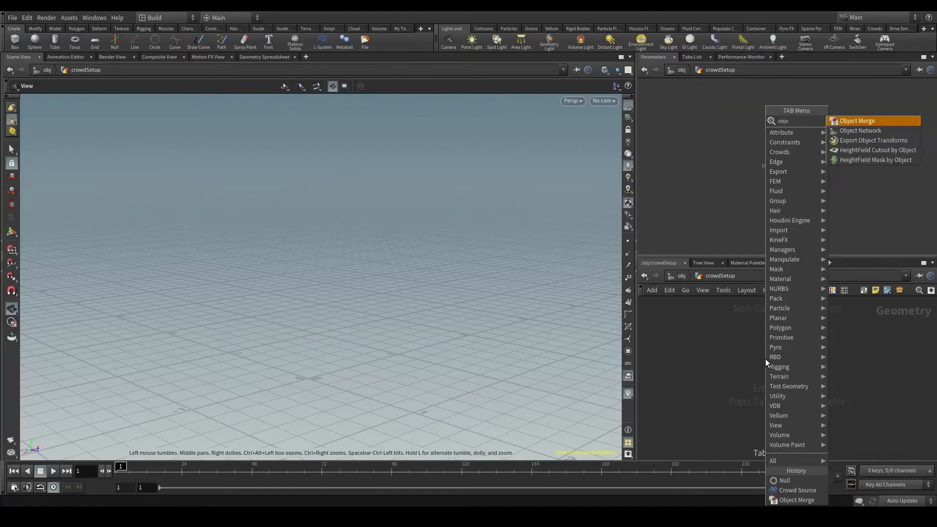
click(857, 121)
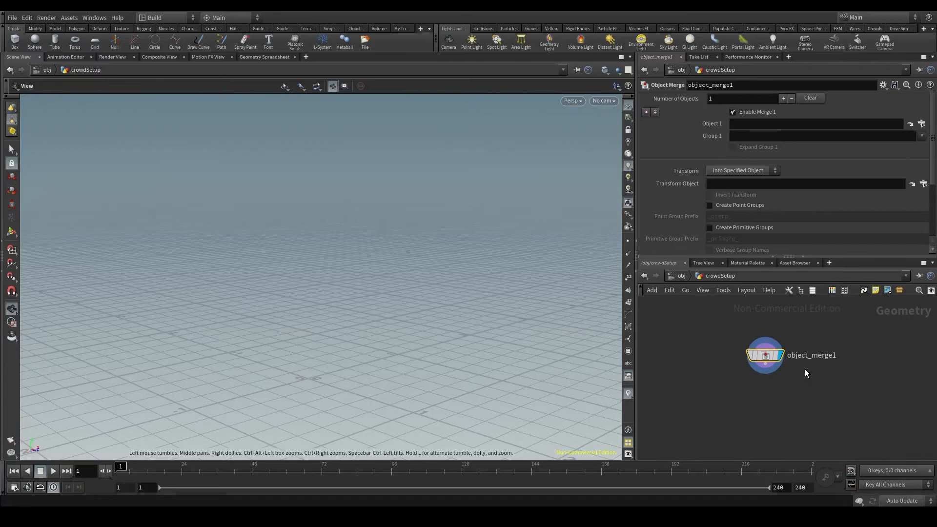
mouse_move(707, 327)
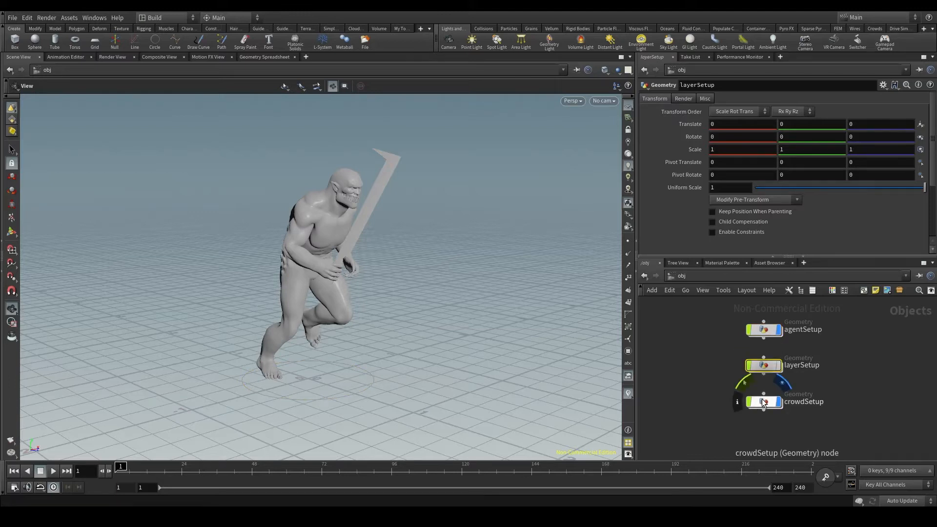
- Point the Object Merge's Object 1 at /obj/agentSetup/OUT_drake via the chooser
double_click(763, 401)
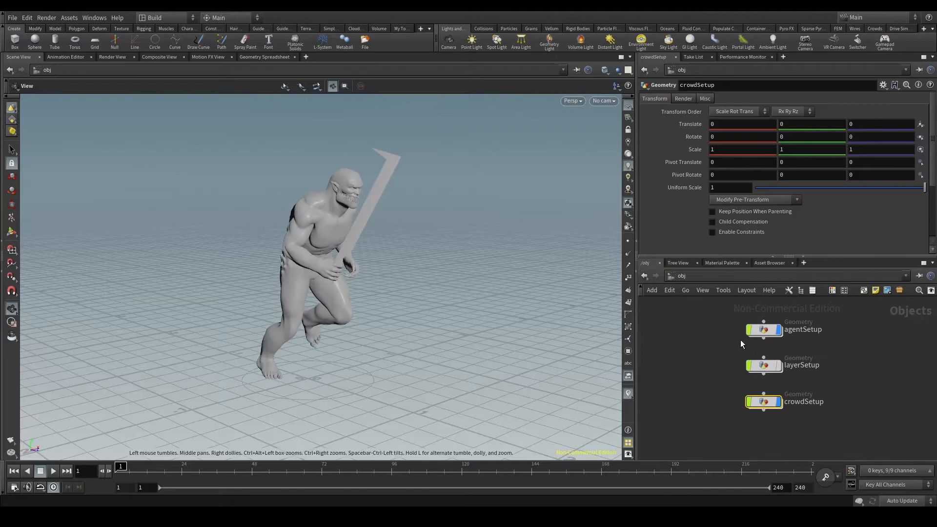
click(763, 329)
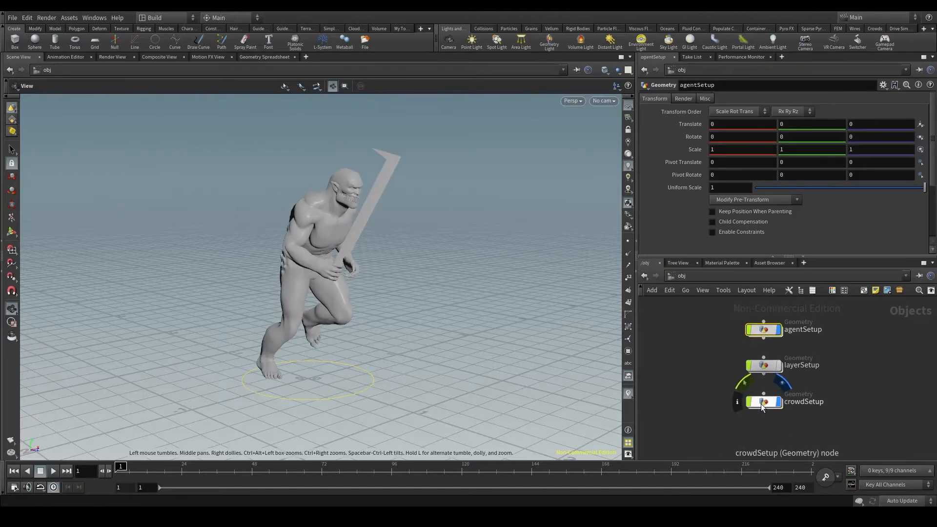
double_click(763, 401)
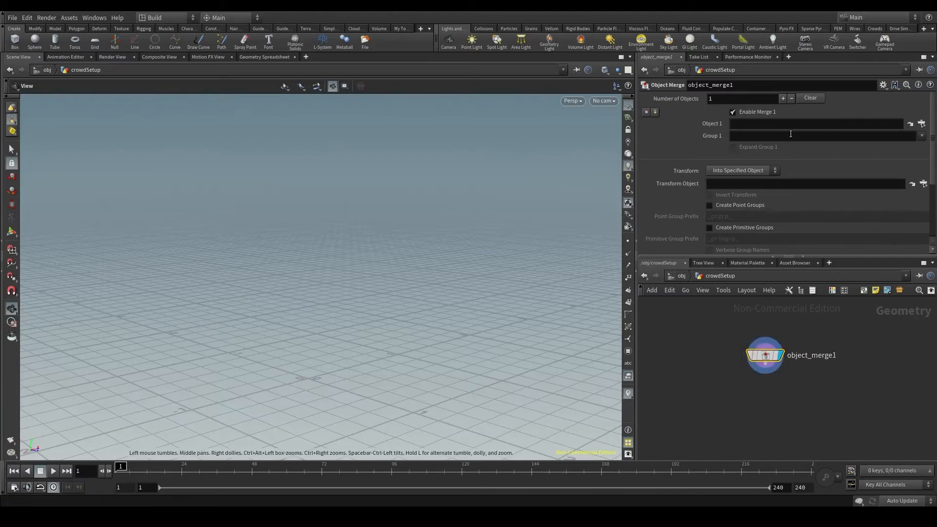
click(920, 124)
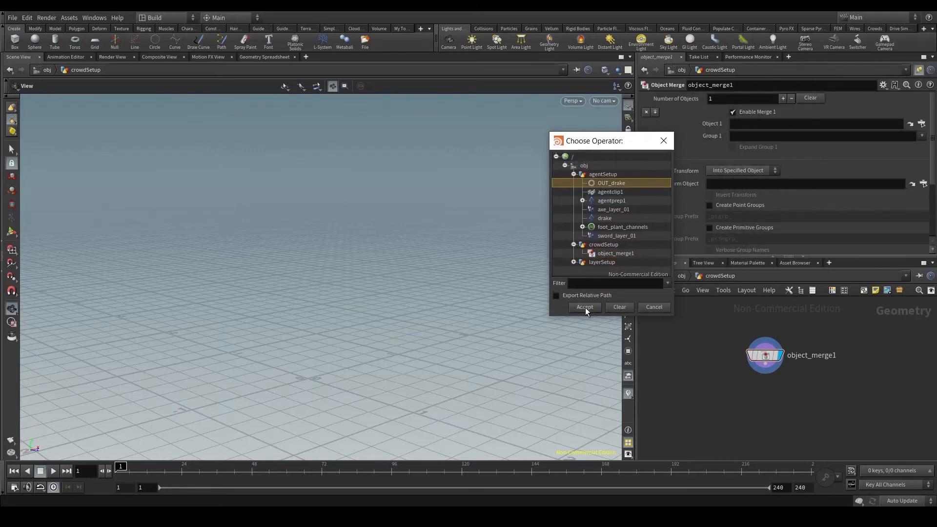
click(584, 307)
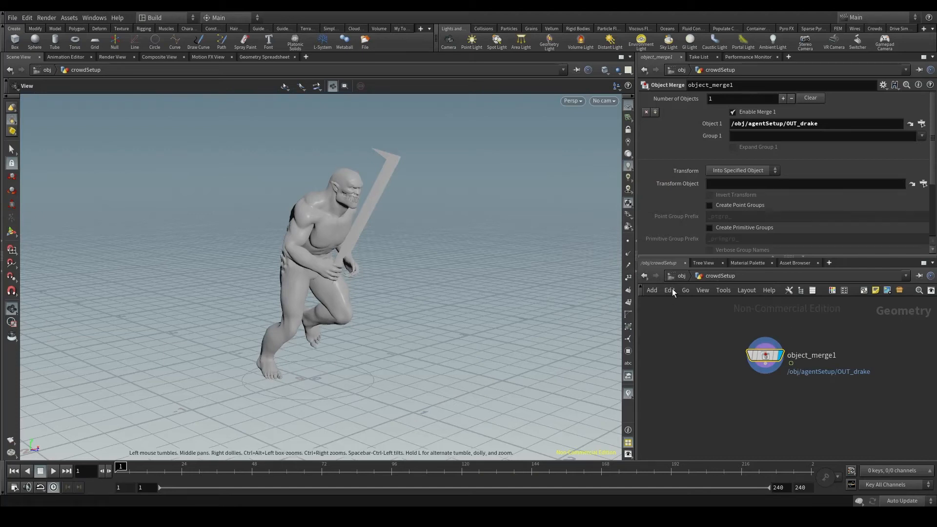
mouse_move(785, 409)
text(crowd s)
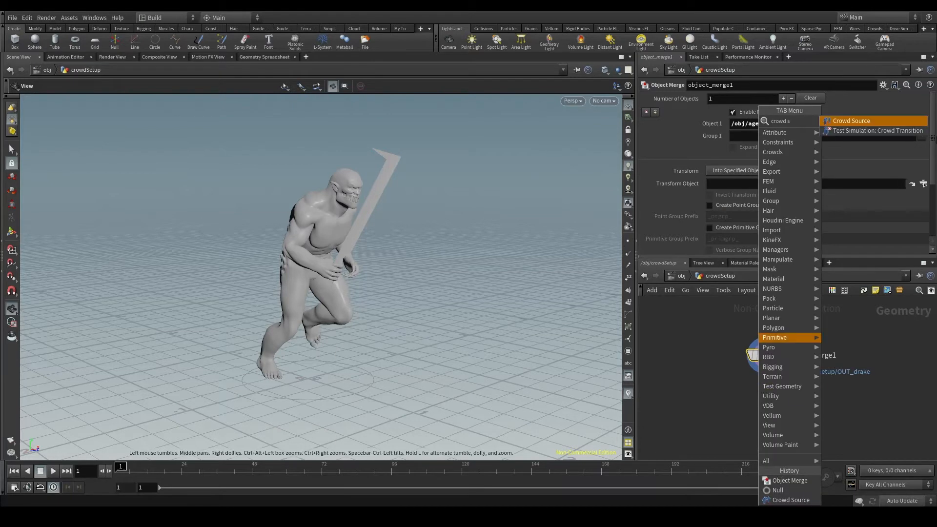
- Add a Crowd Source after the merge with random layout and 25 agents, and play the result
click(850, 120)
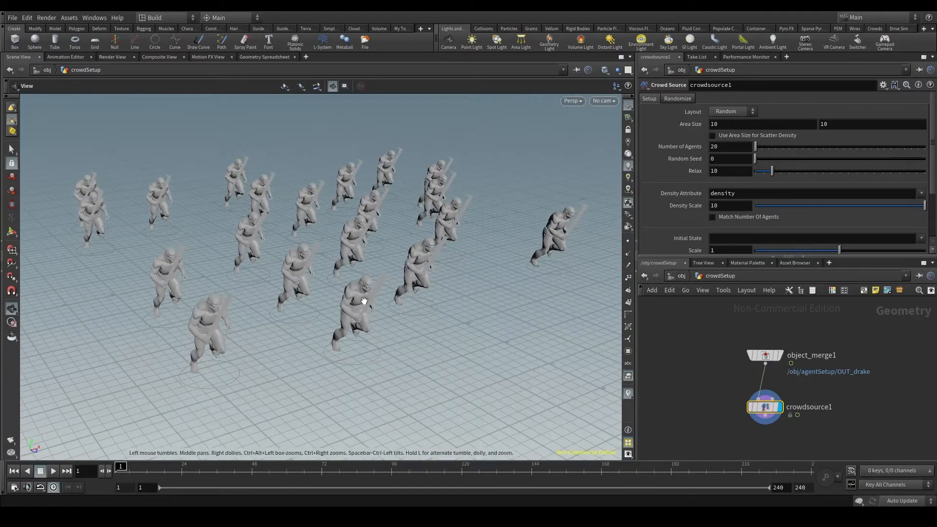
mouse_move(375, 289)
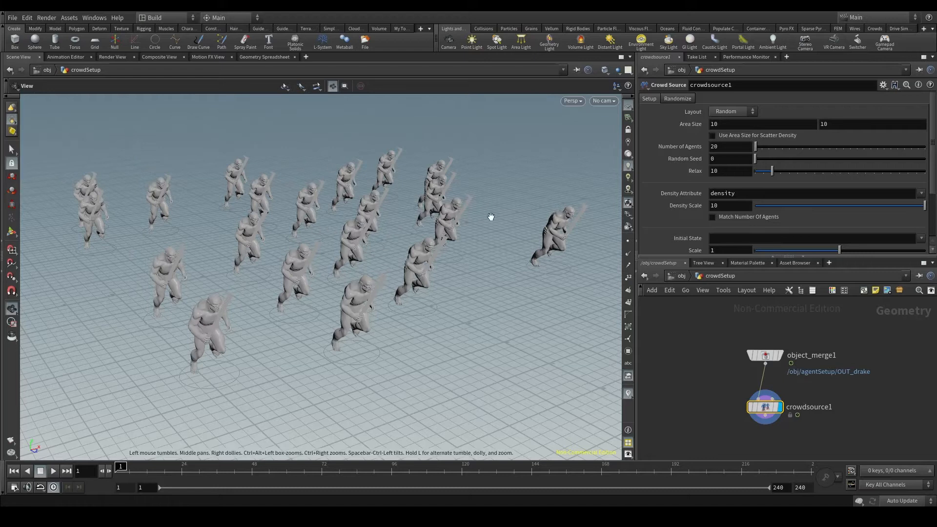
mouse_move(383, 181)
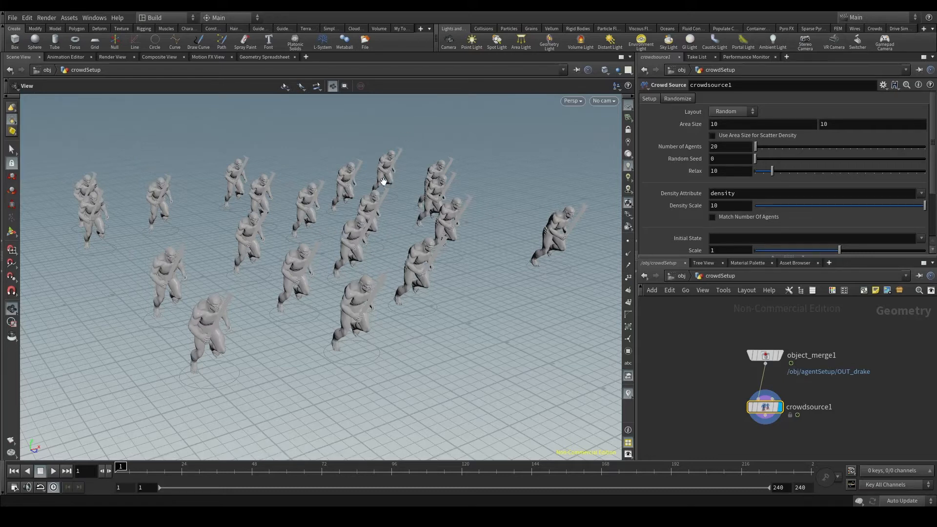
mouse_move(476, 114)
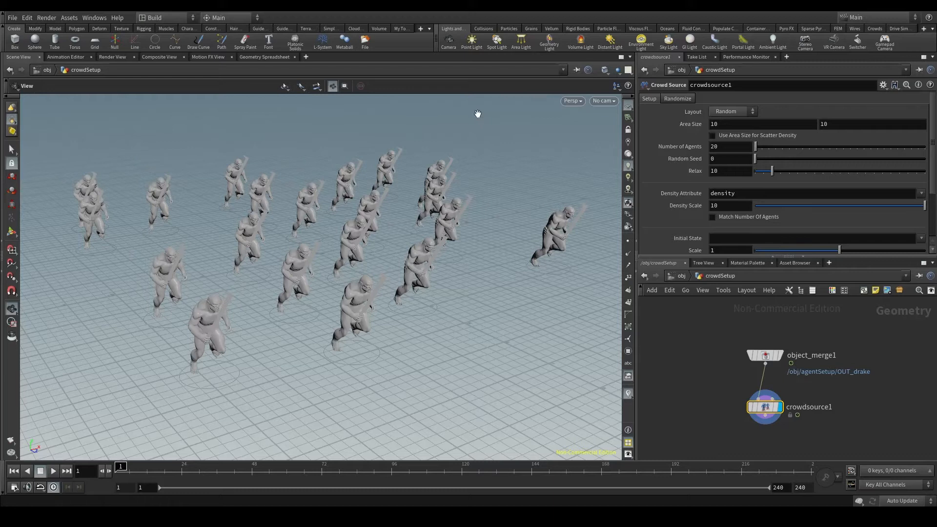
mouse_move(289, 352)
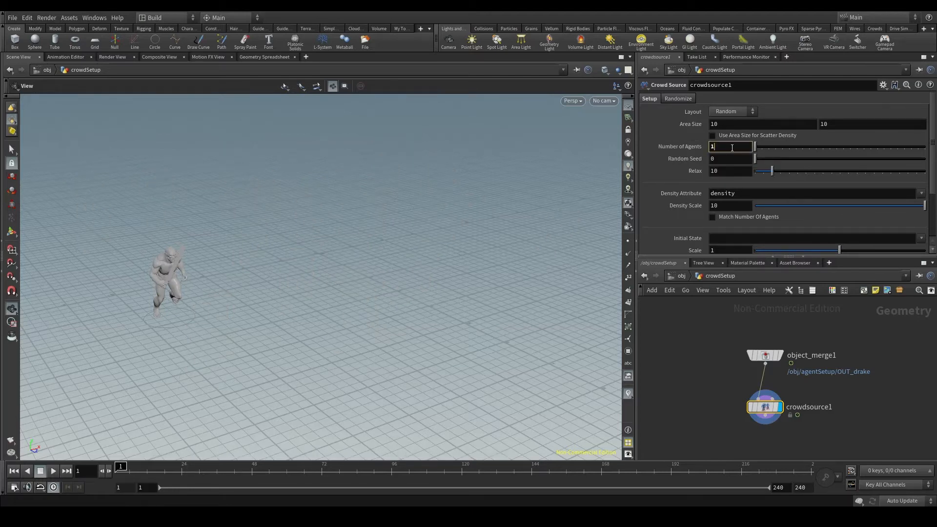
text(100)
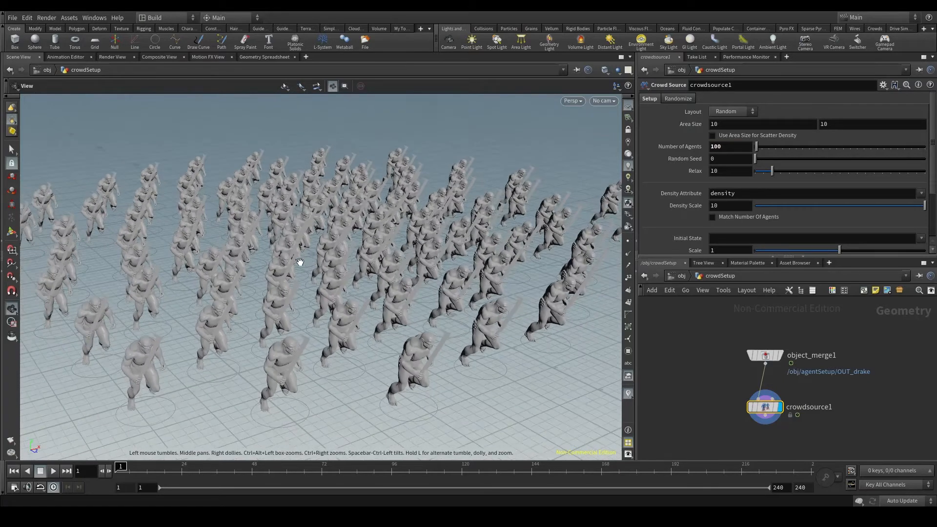
drag(299, 263, 344, 296)
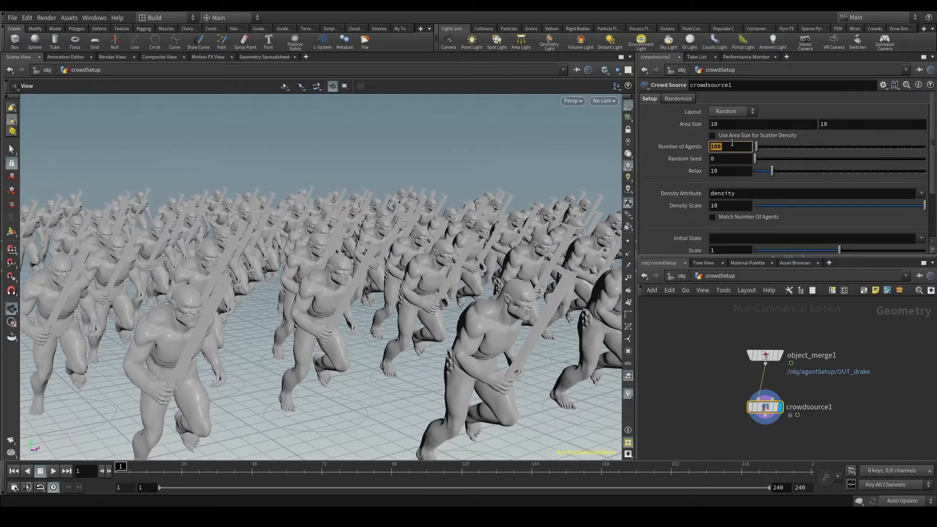
text(25)
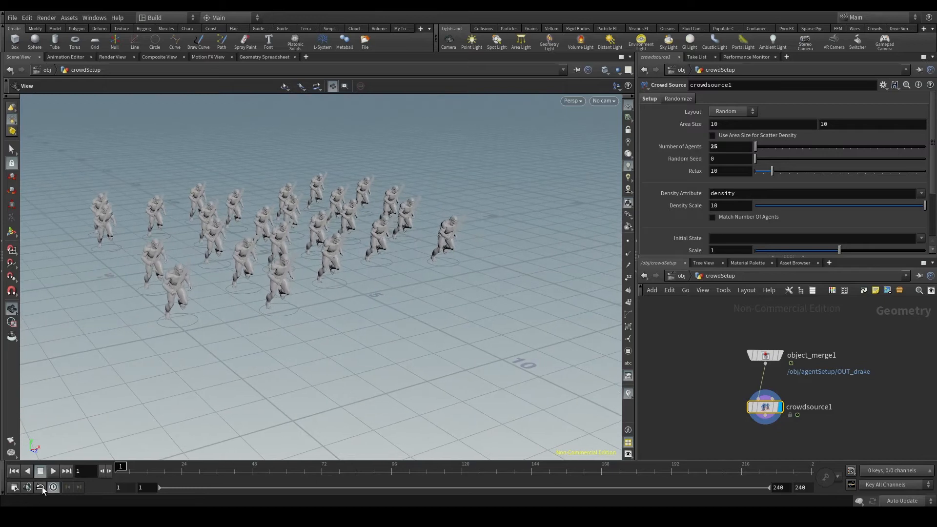
click(52, 471)
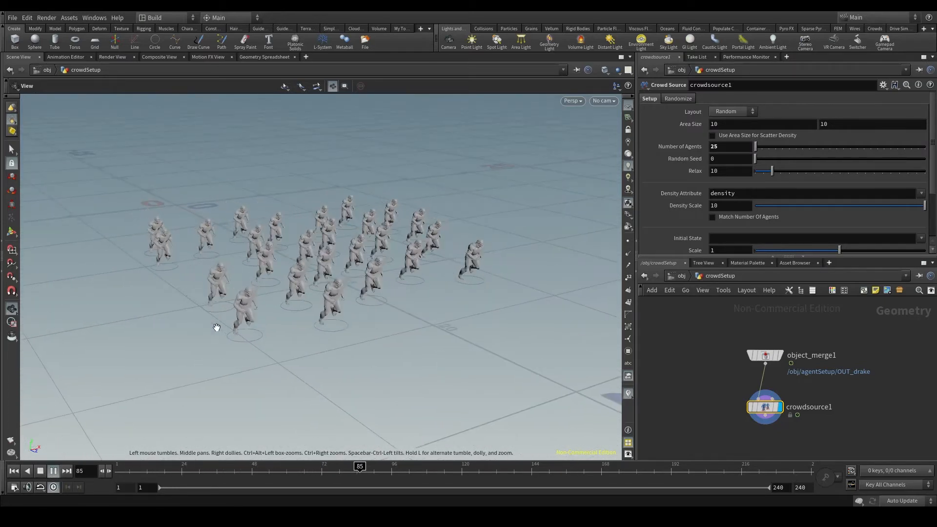
- Untick Set Current Clip on agentclip1 so the crowd stands in the rest T-pose
click(40, 471)
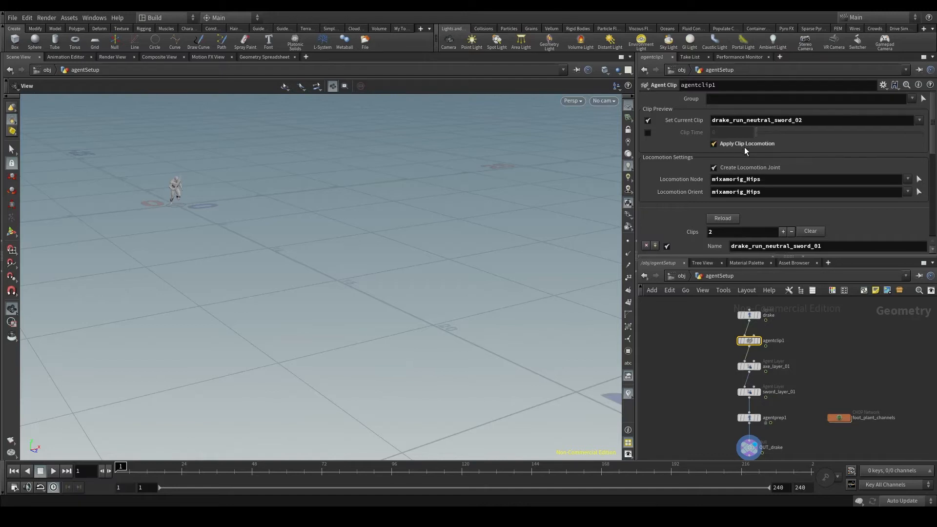
mouse_move(743, 147)
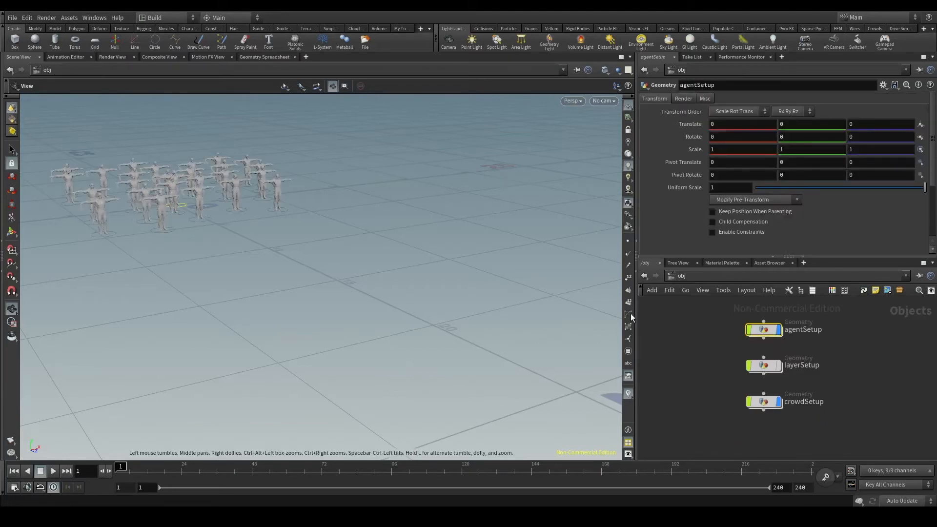
scroll(down, 3)
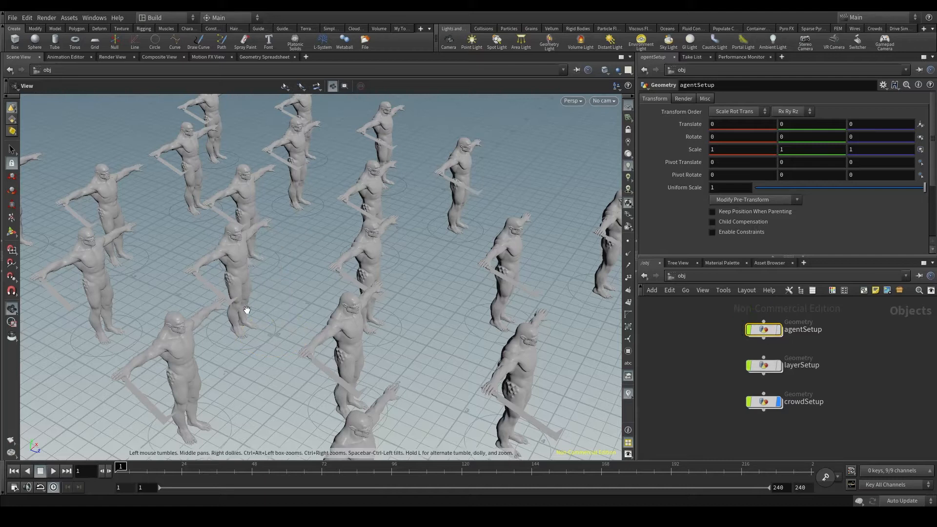
mouse_move(774, 334)
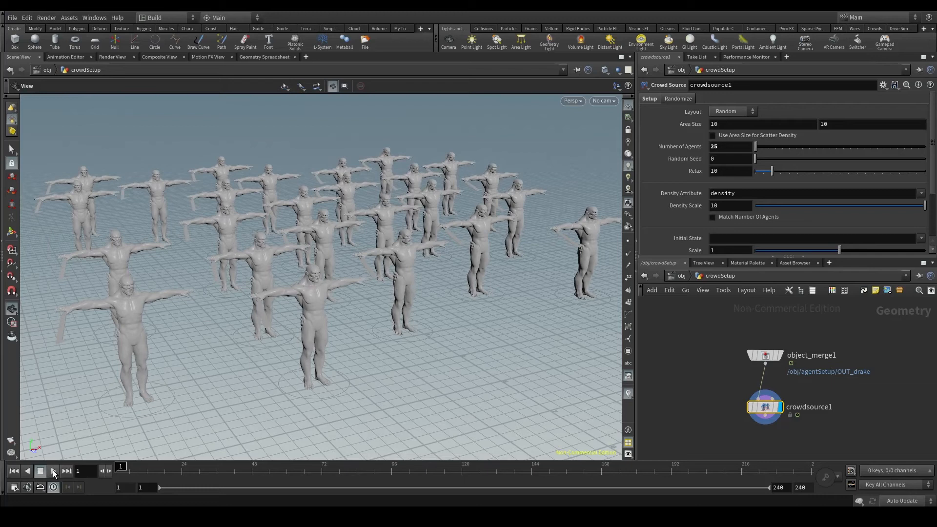
click(52, 471)
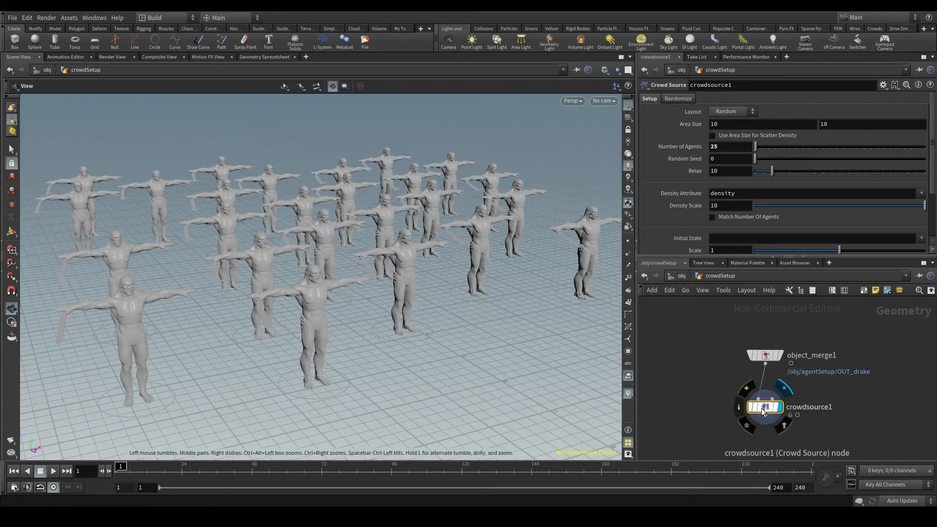
drag(763, 411, 764, 399)
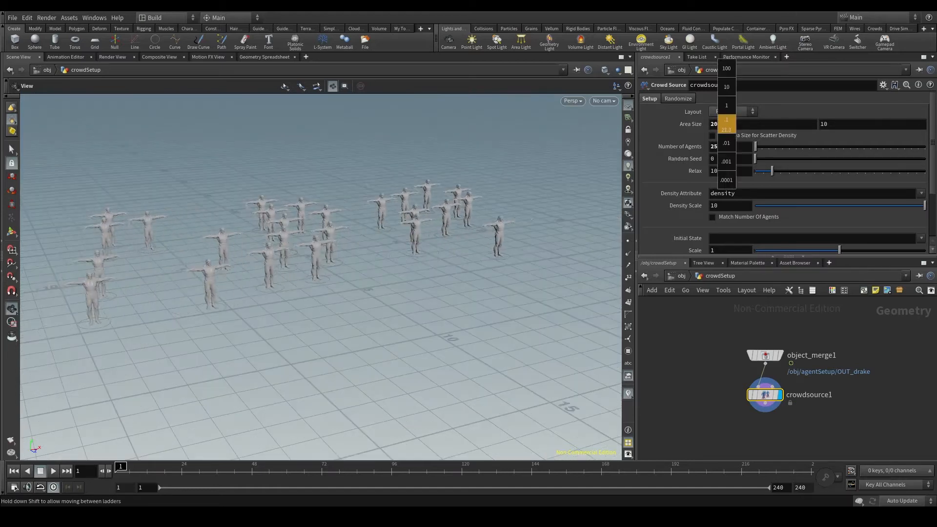
drag(712, 124, 707, 132)
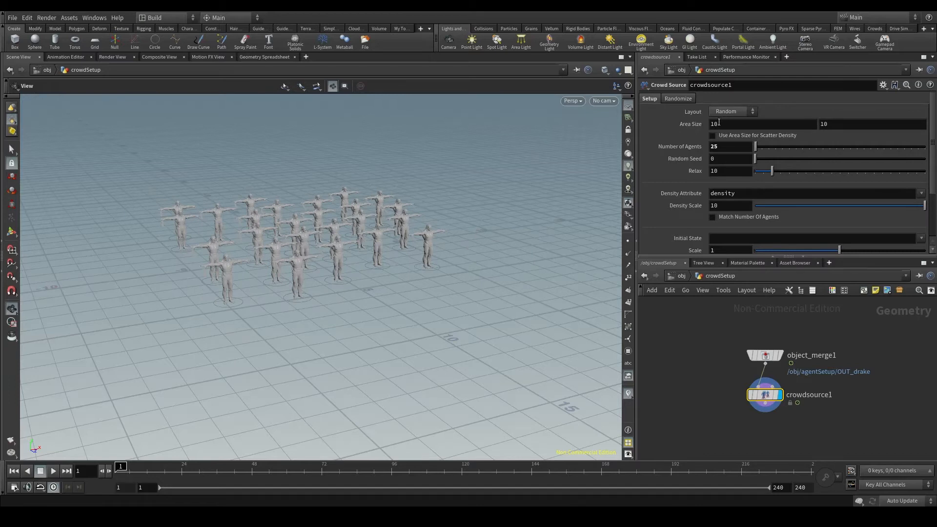
click(714, 124)
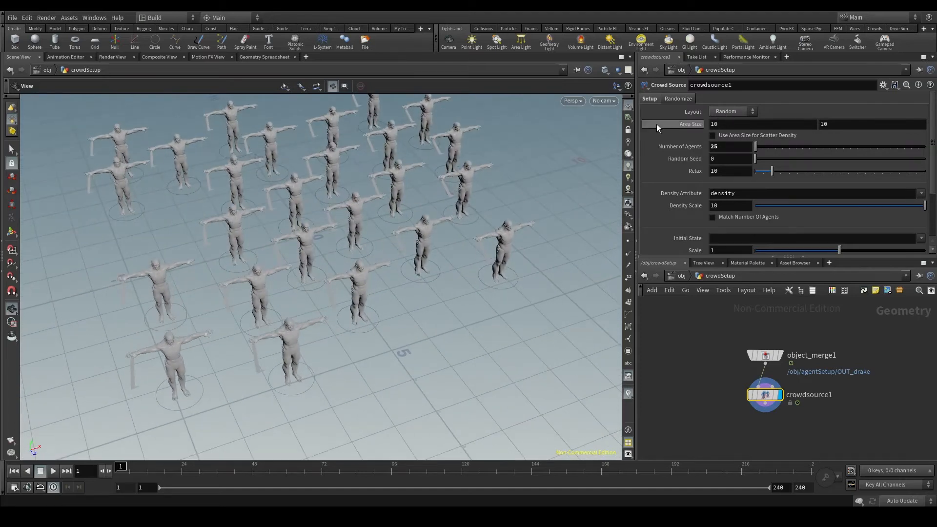
click(732, 111)
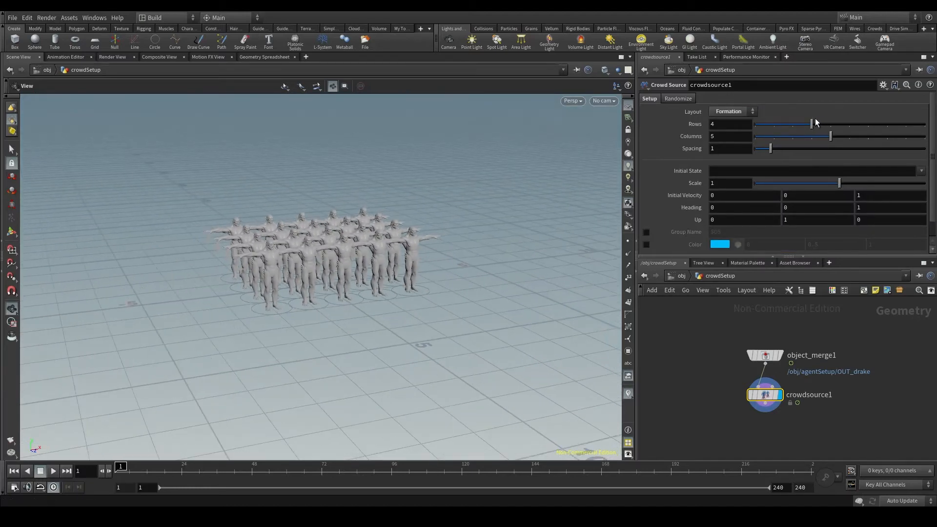
drag(811, 124, 868, 124)
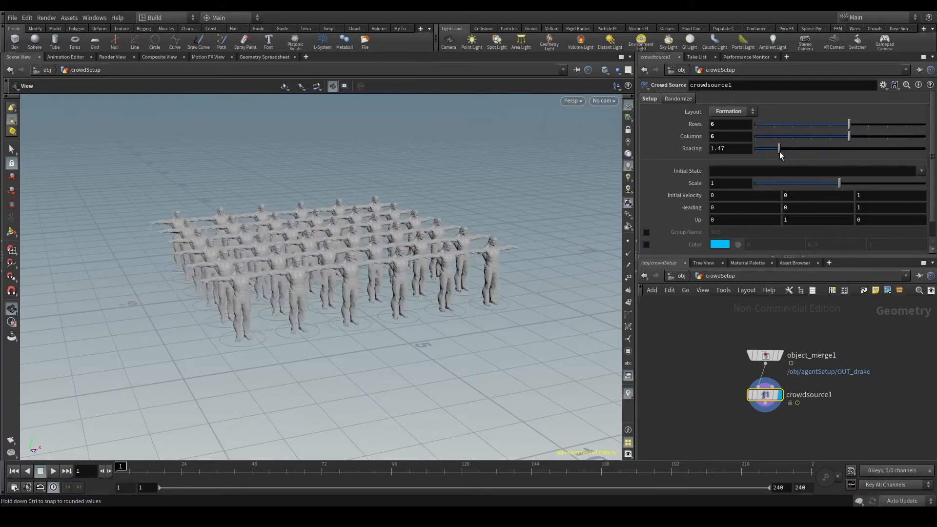
drag(779, 148, 787, 149)
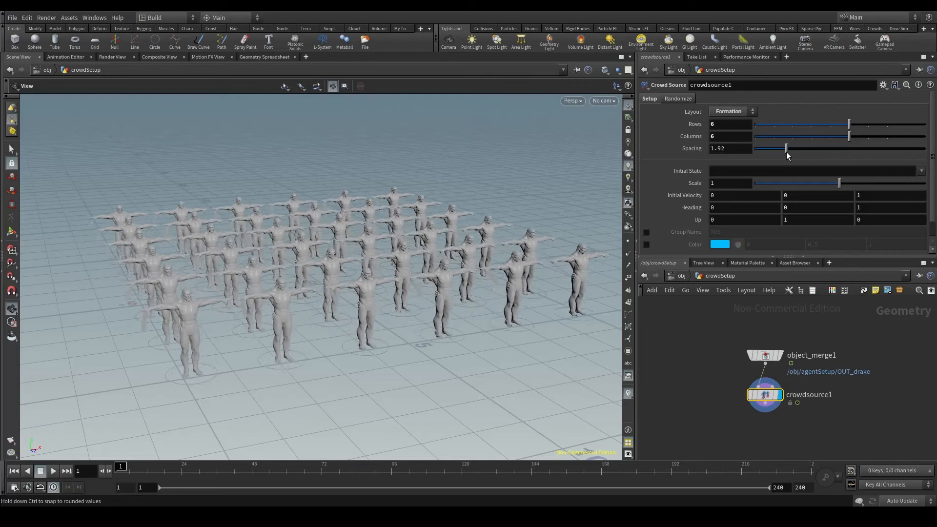
click(732, 112)
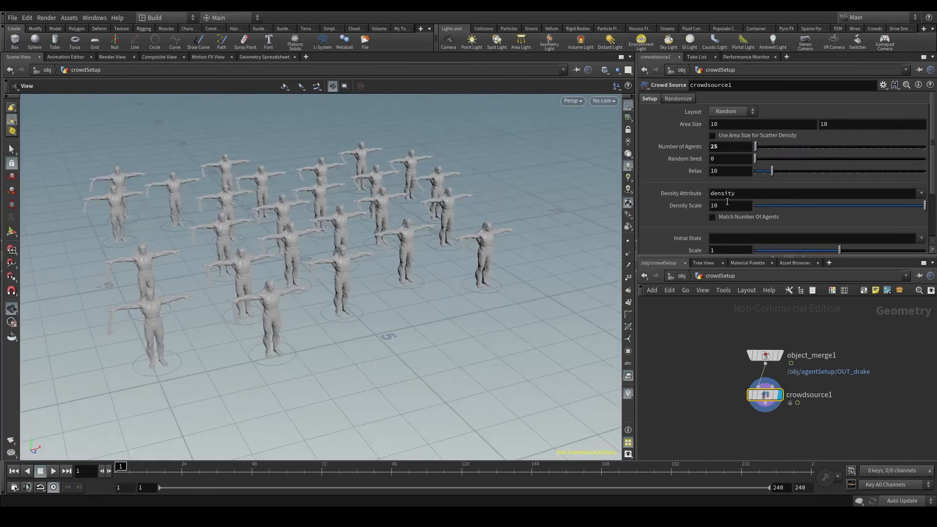
scroll(down, 3)
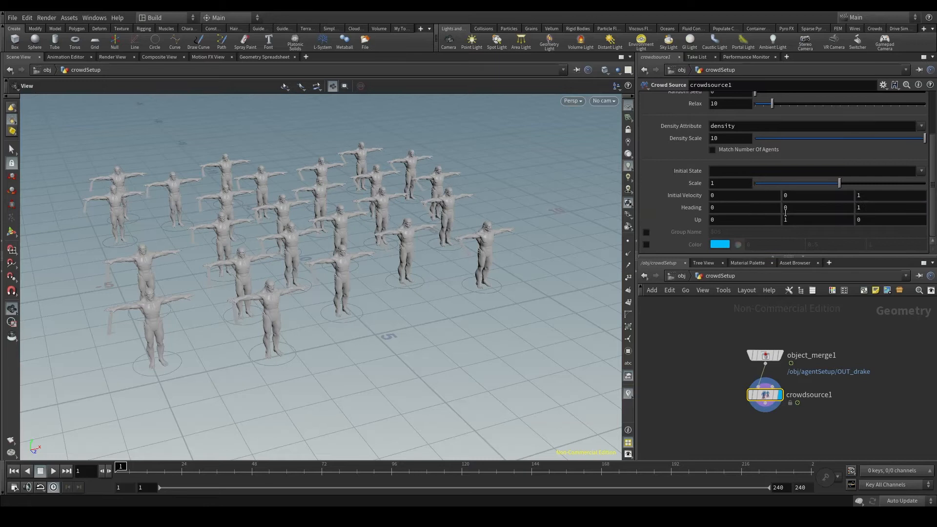
mouse_move(709, 179)
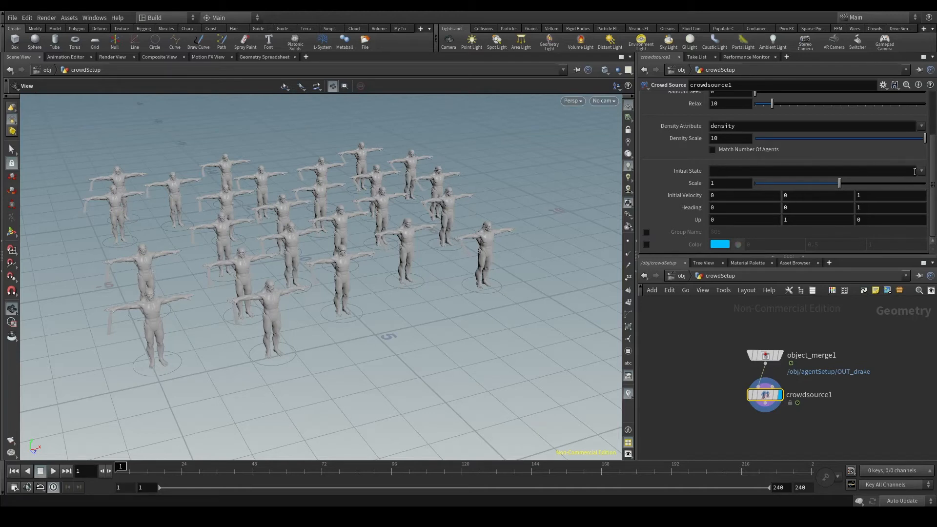
mouse_move(920, 181)
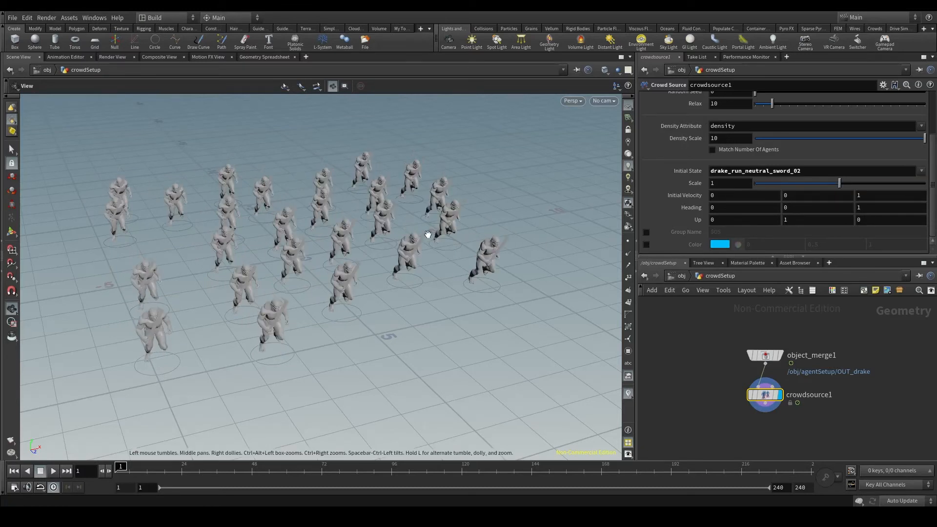
click(920, 170)
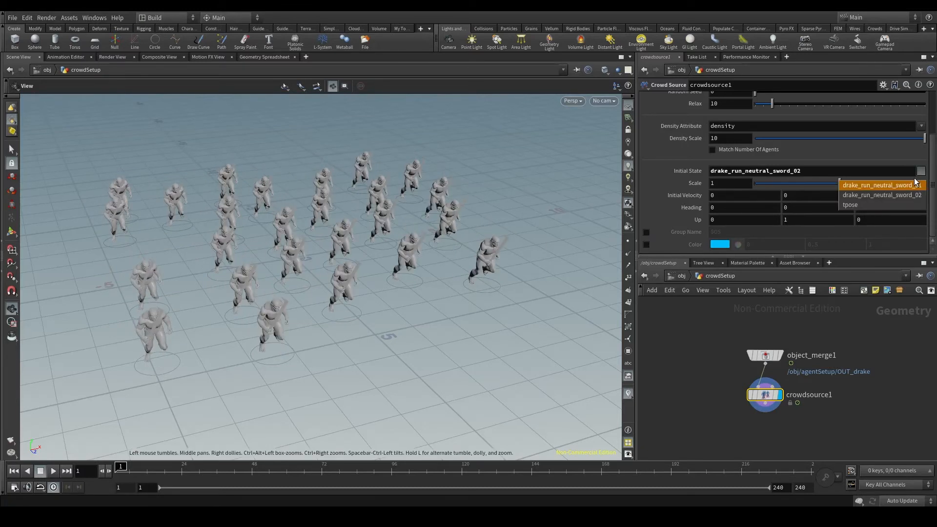
click(882, 184)
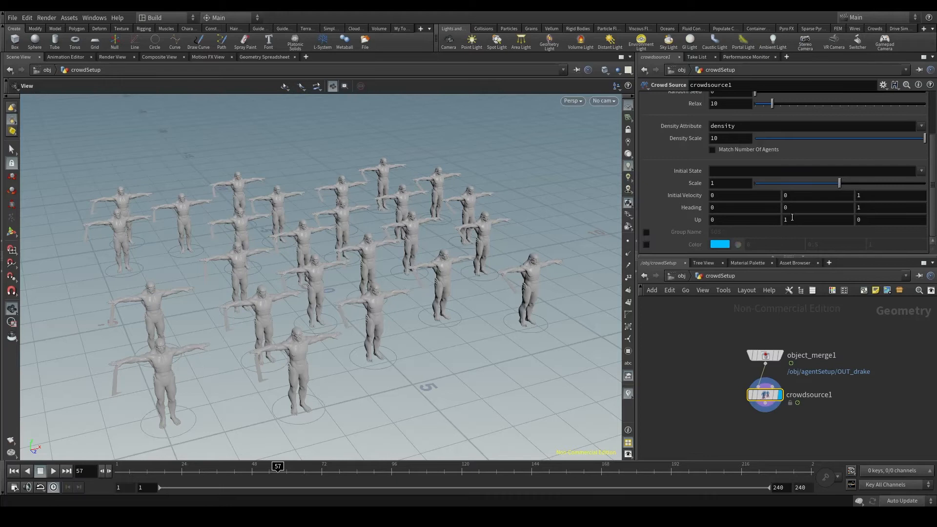
drag(839, 182, 805, 183)
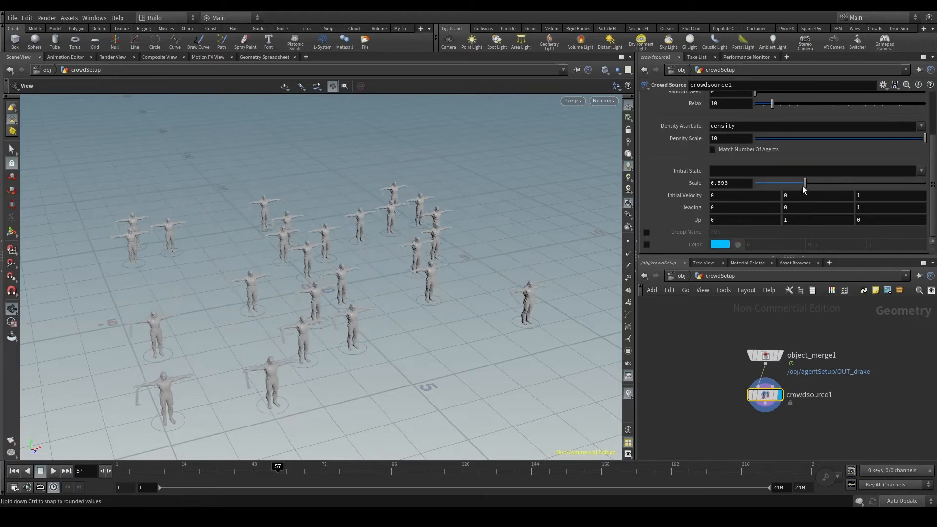
drag(804, 182, 926, 183)
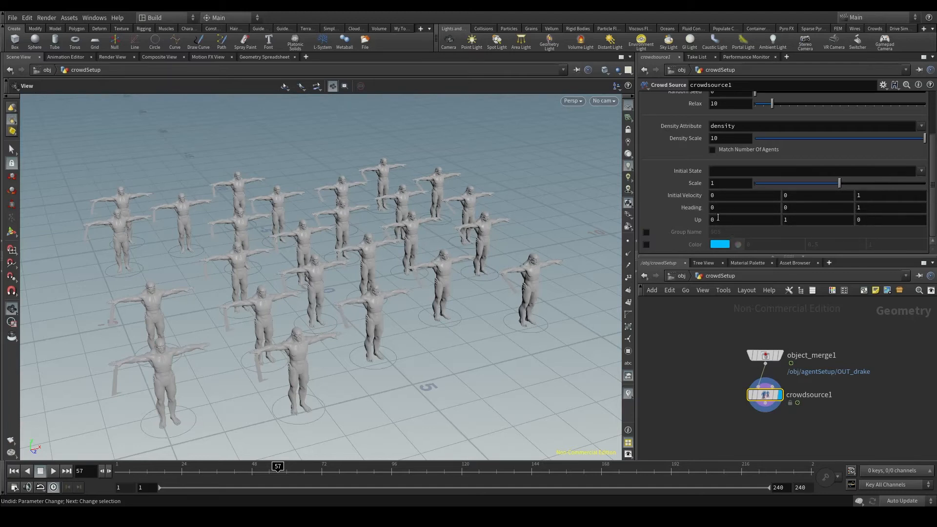
mouse_move(715, 220)
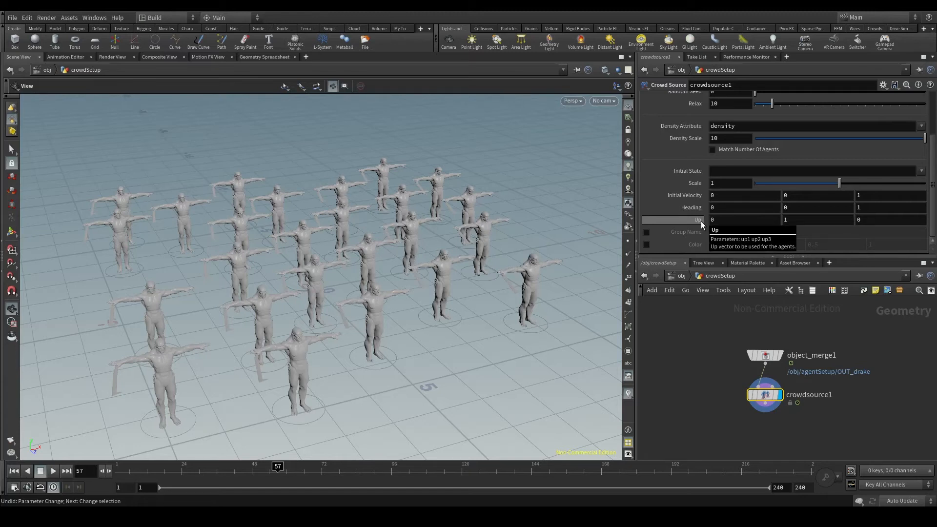
mouse_move(549, 269)
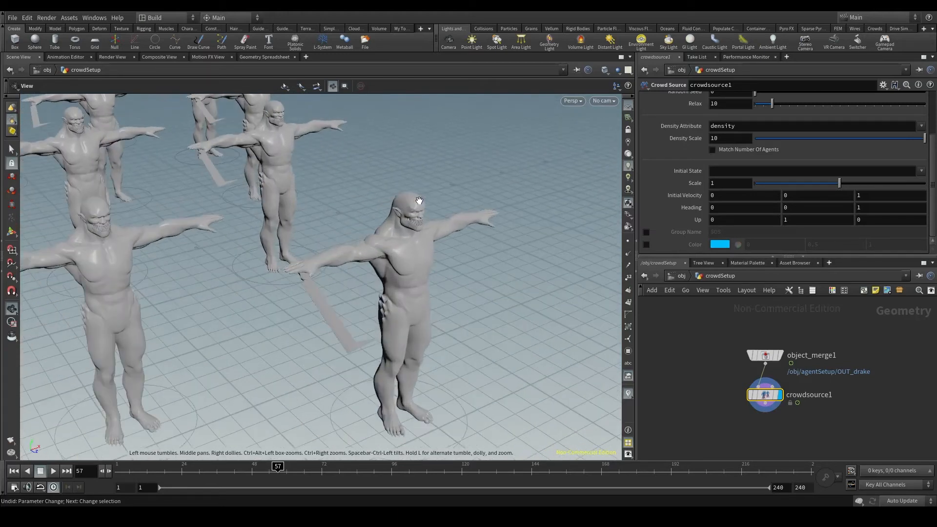
drag(418, 200, 366, 264)
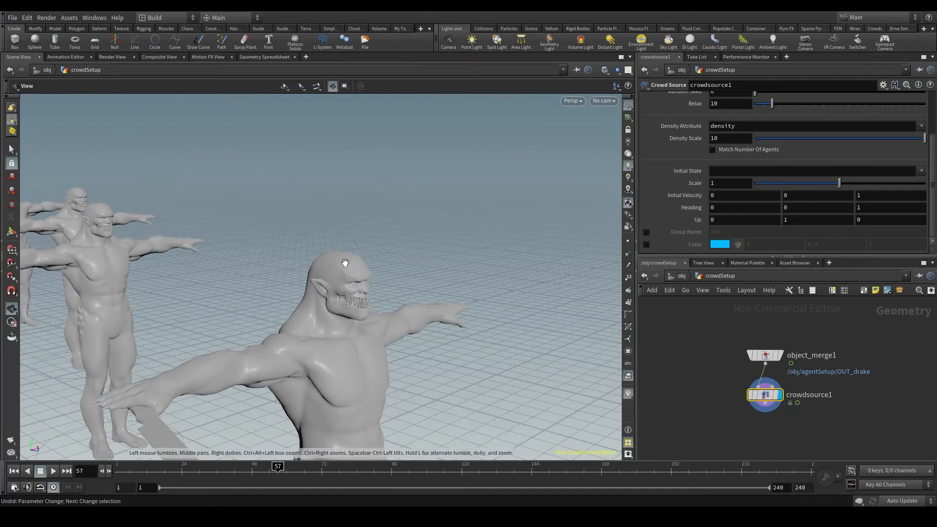
mouse_move(343, 169)
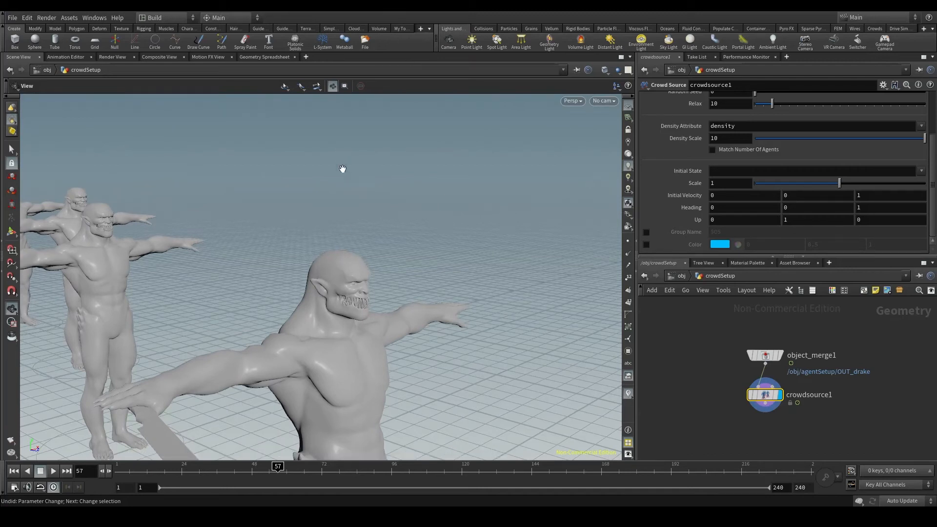
mouse_move(340, 335)
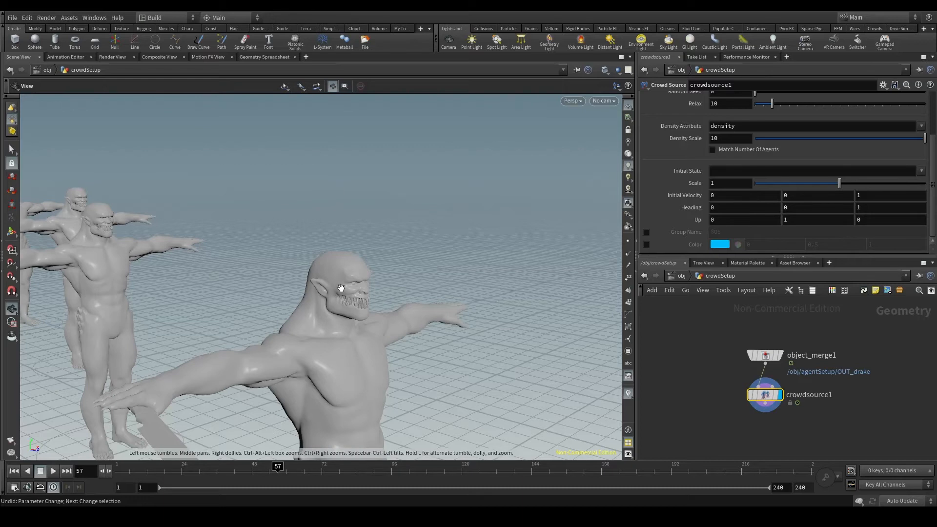
text(-1)
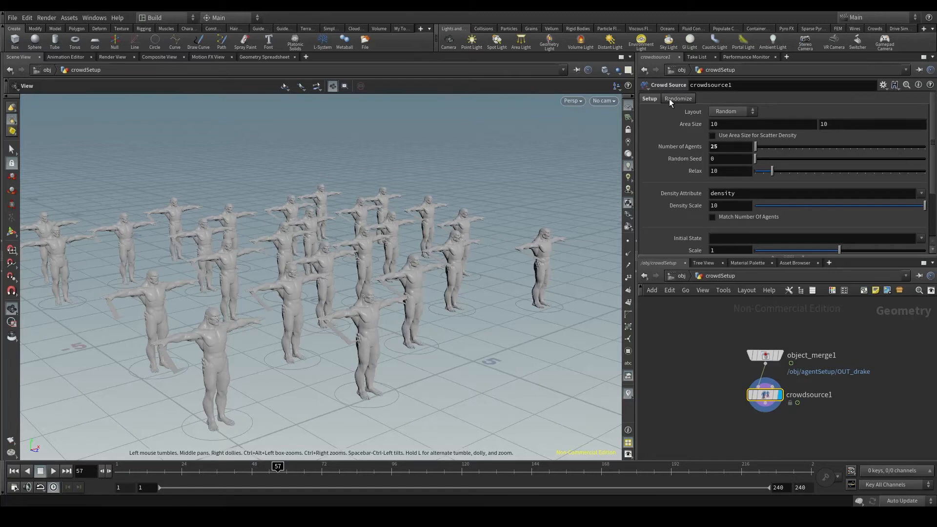
- Show crowdsource1's Randomize options, all checkboxes still off
click(678, 98)
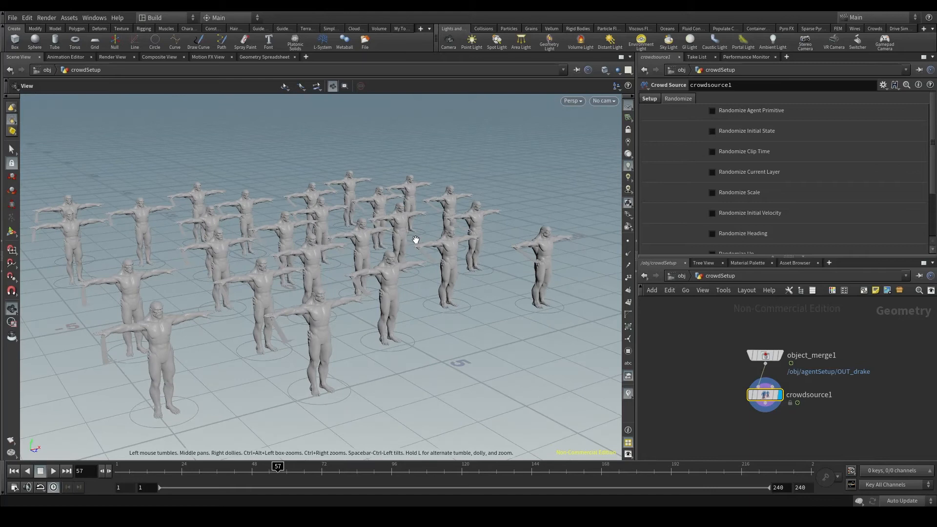
mouse_move(750, 116)
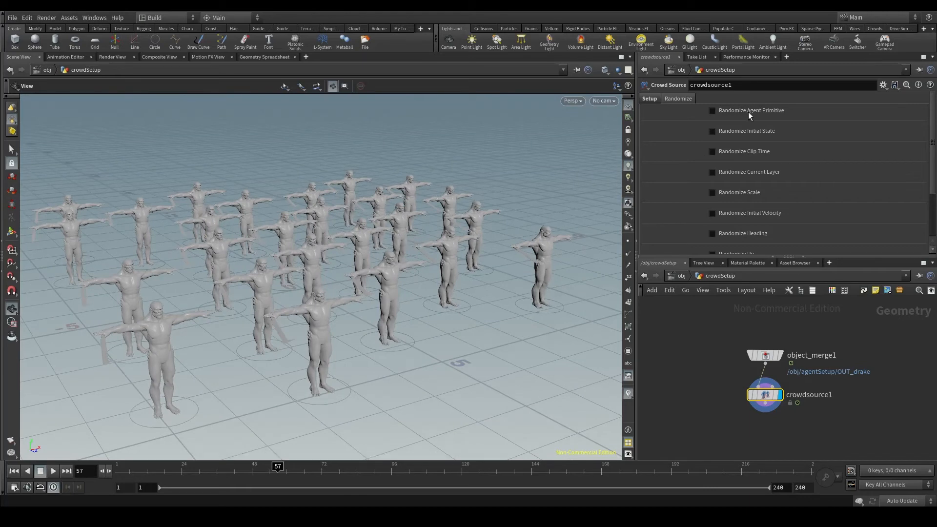
mouse_move(750, 110)
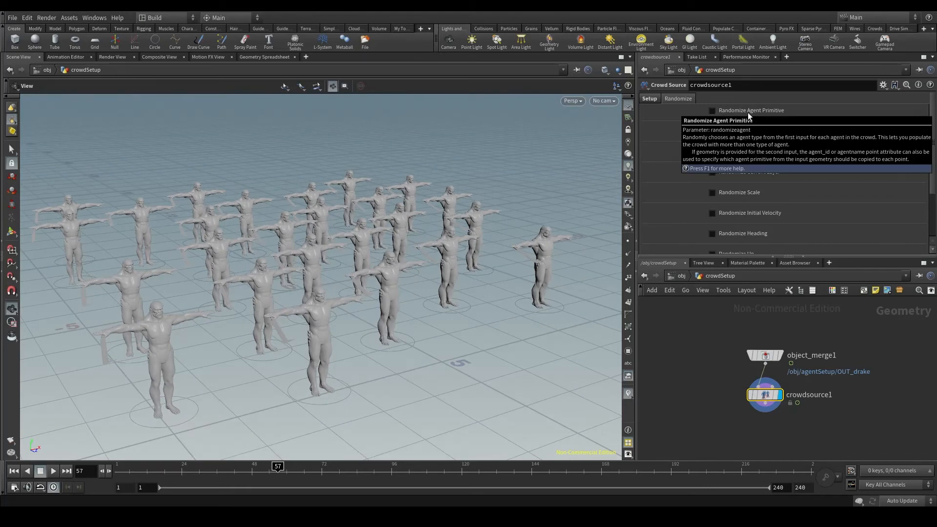
mouse_move(432, 249)
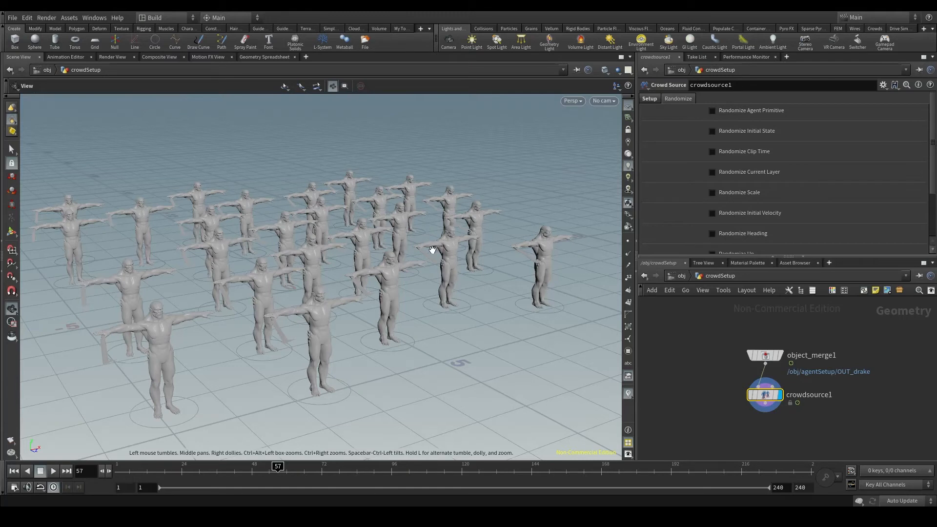
mouse_move(371, 268)
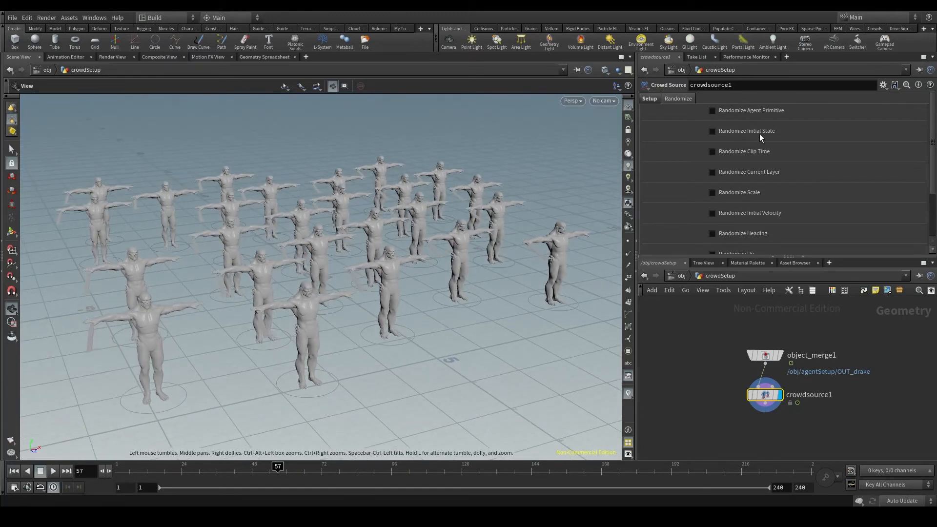
click(649, 98)
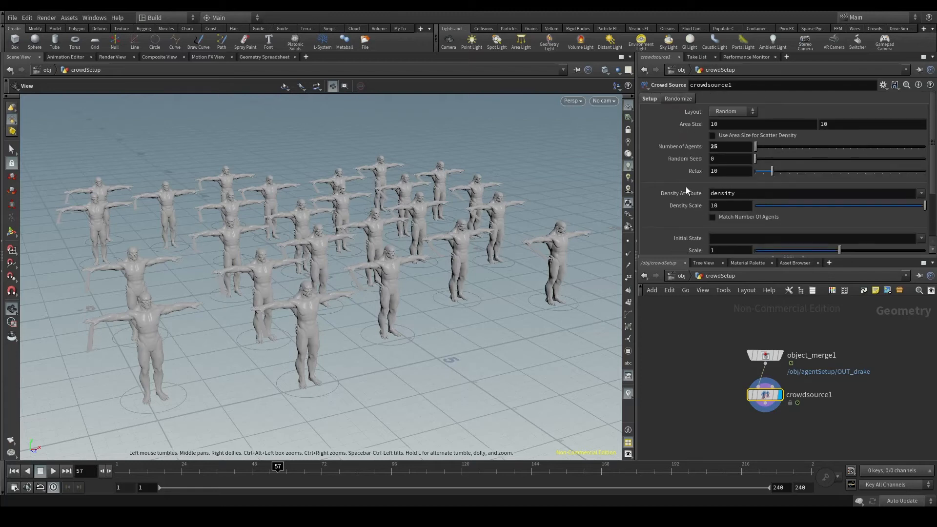
click(677, 98)
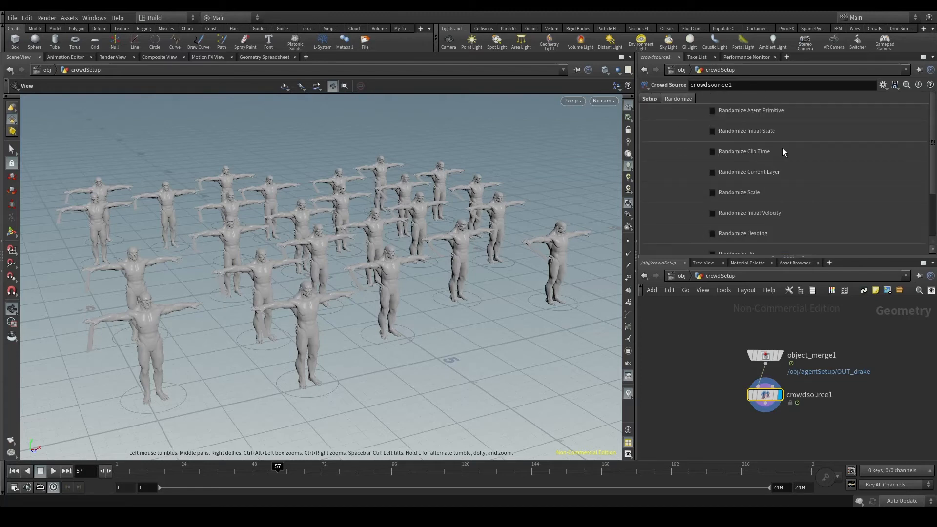
mouse_move(662, 109)
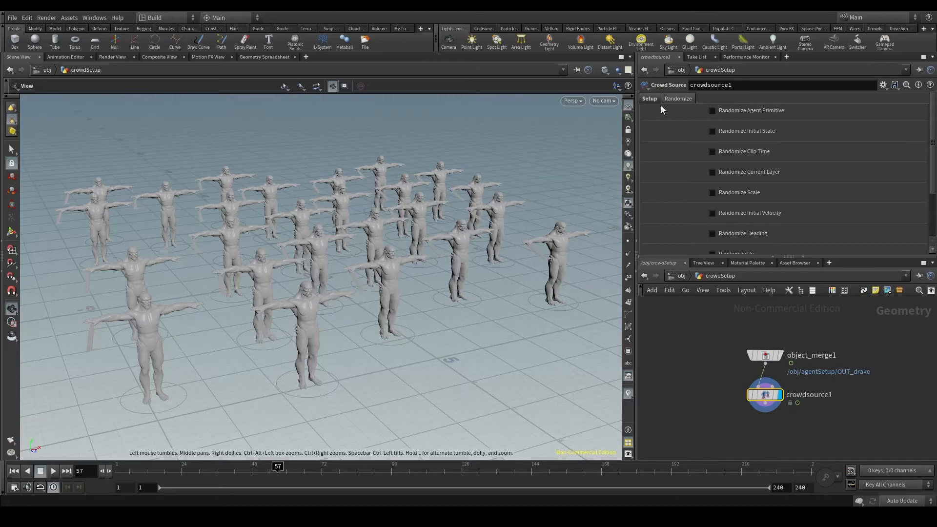
- Enable Randomize Initial State with two groups: drake_run_neutral_sword_01 and _02, weight 1 each
click(711, 130)
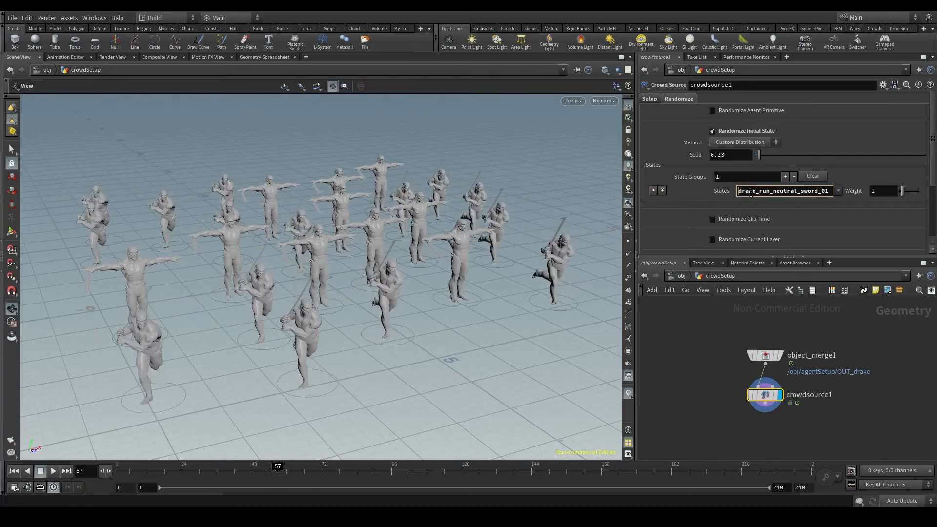
click(785, 176)
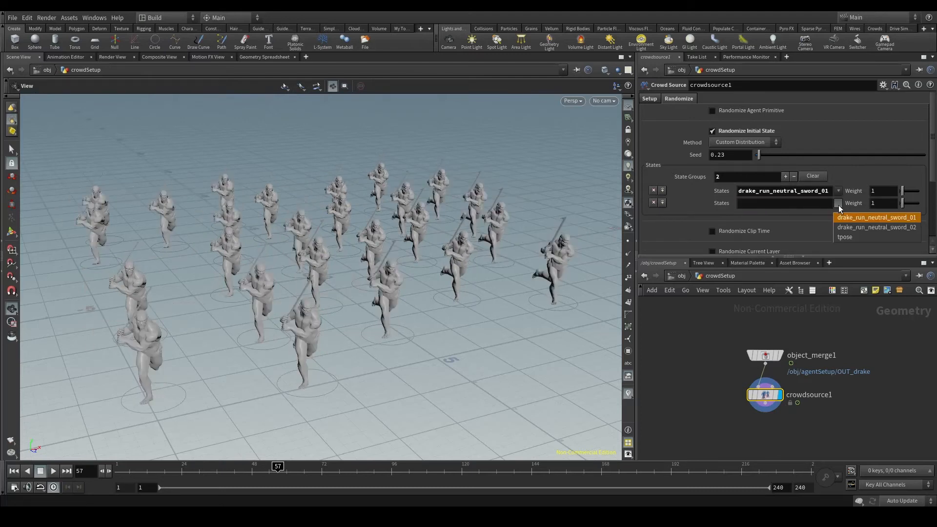
click(875, 228)
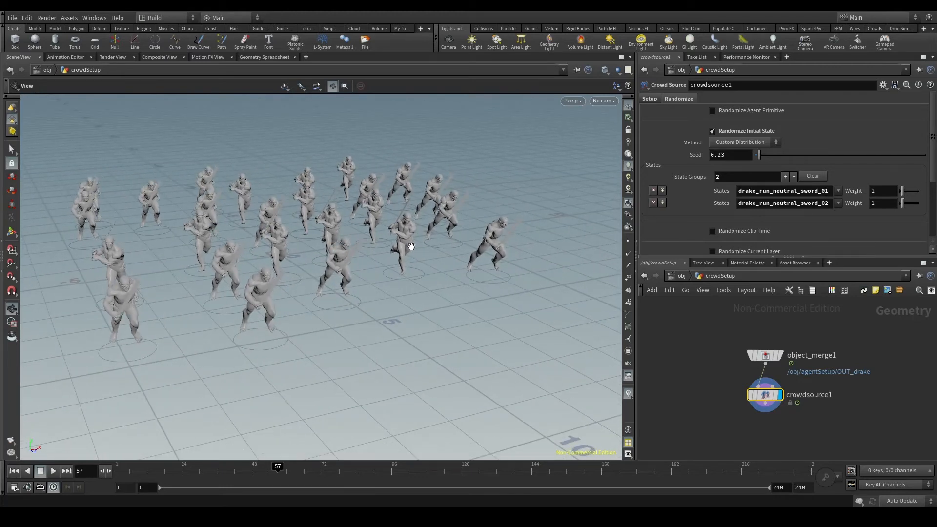
mouse_move(464, 242)
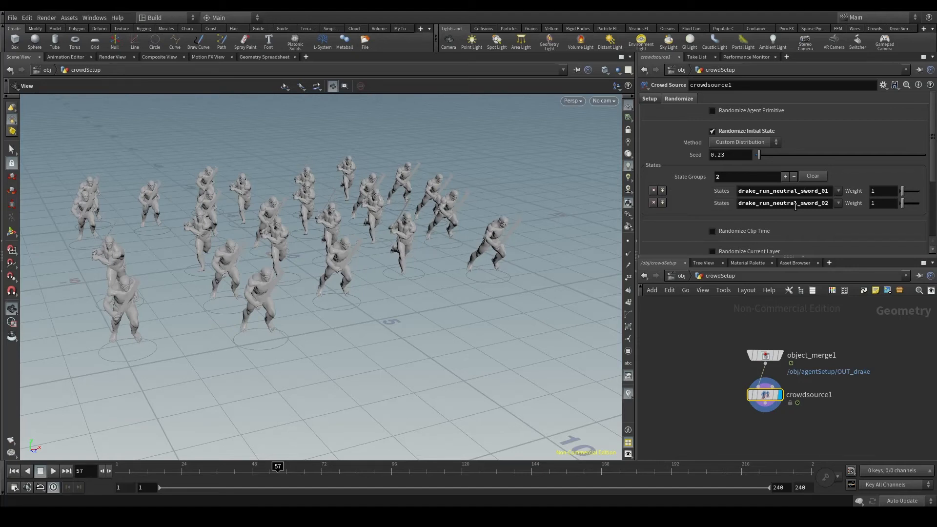
mouse_move(400, 238)
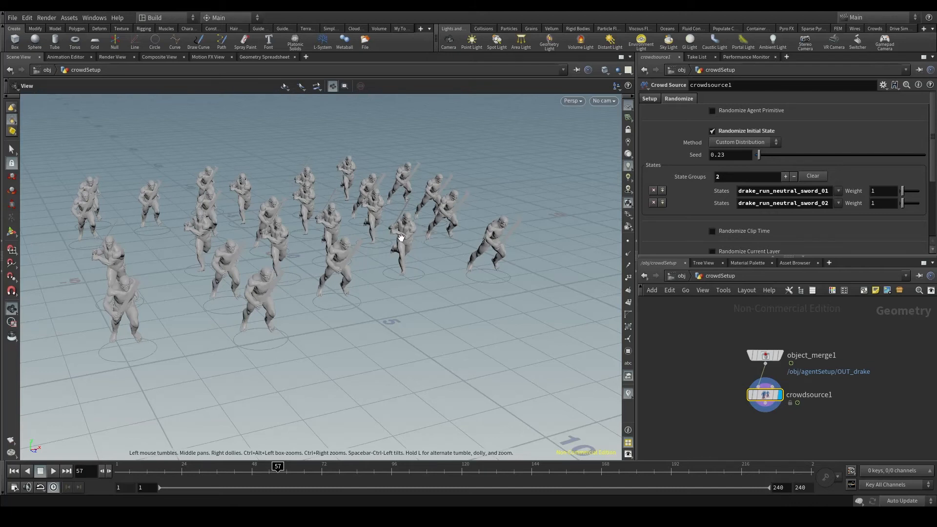
mouse_move(401, 236)
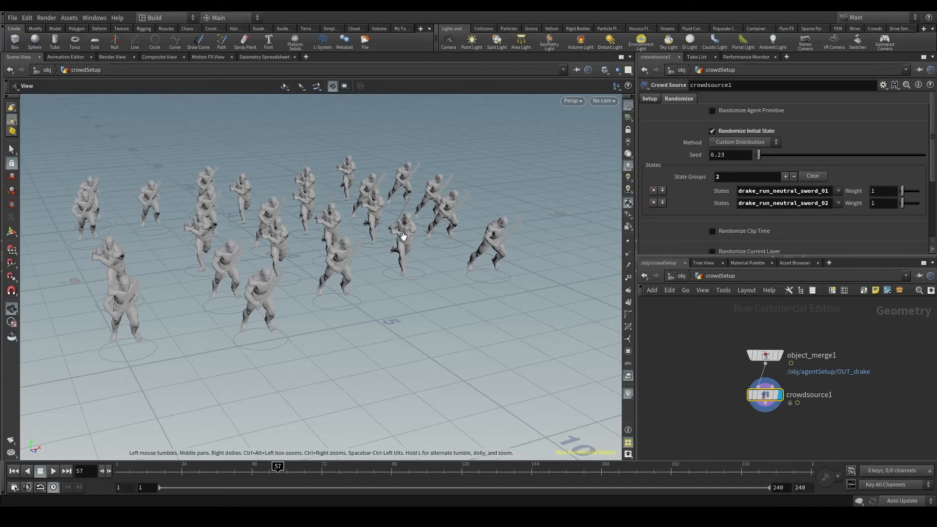
- Preview the synced run, then enable Randomize Clip Time on crowdsource1
click(53, 471)
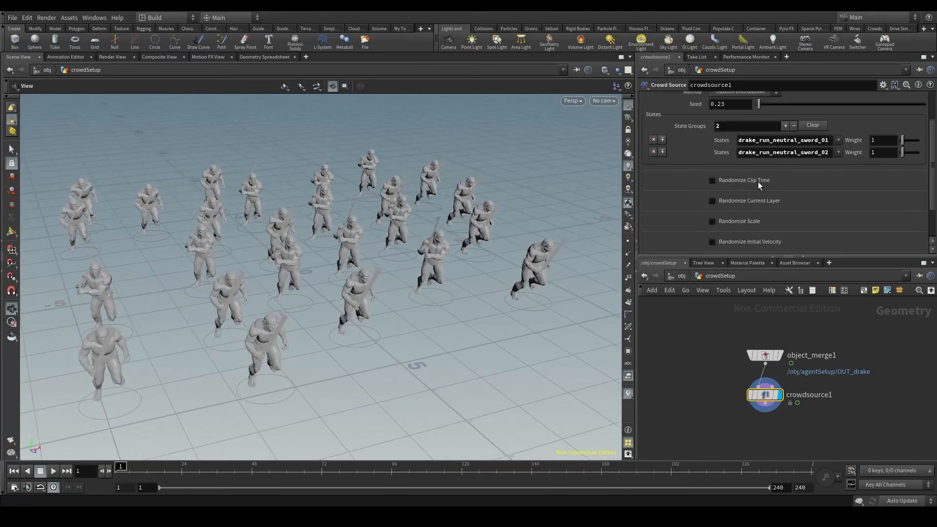
mouse_move(744, 179)
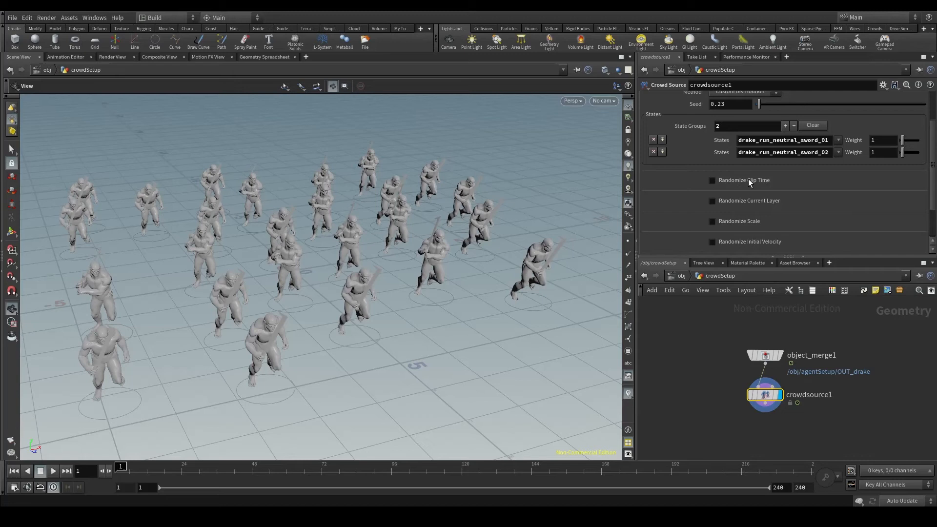
mouse_move(744, 179)
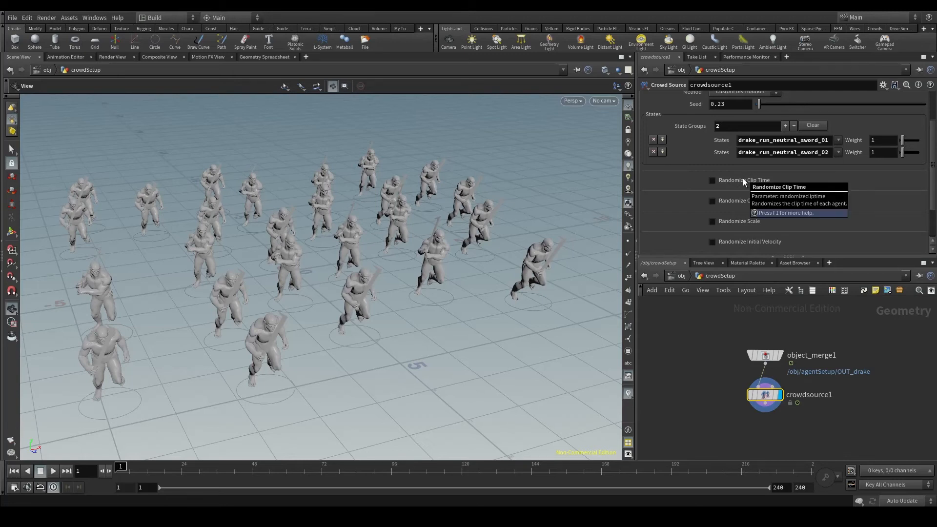
click(53, 470)
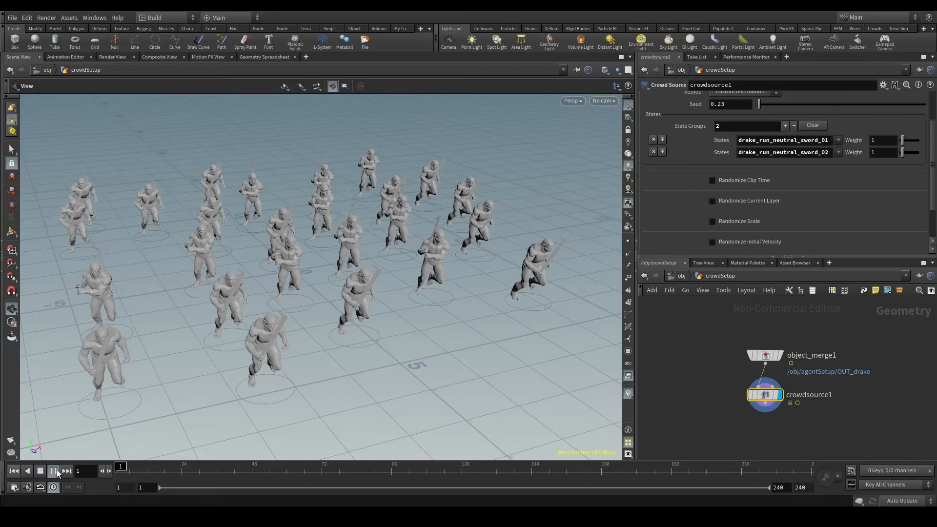
click(52, 470)
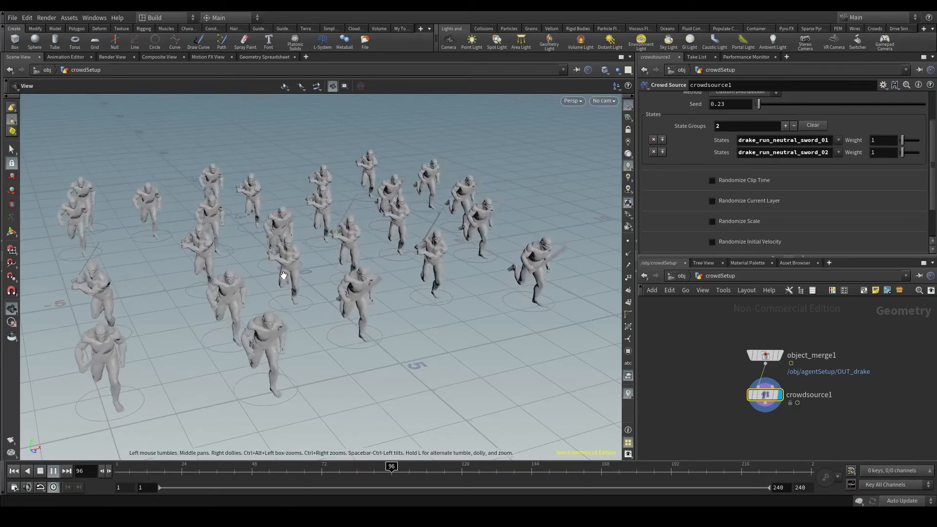
click(52, 471)
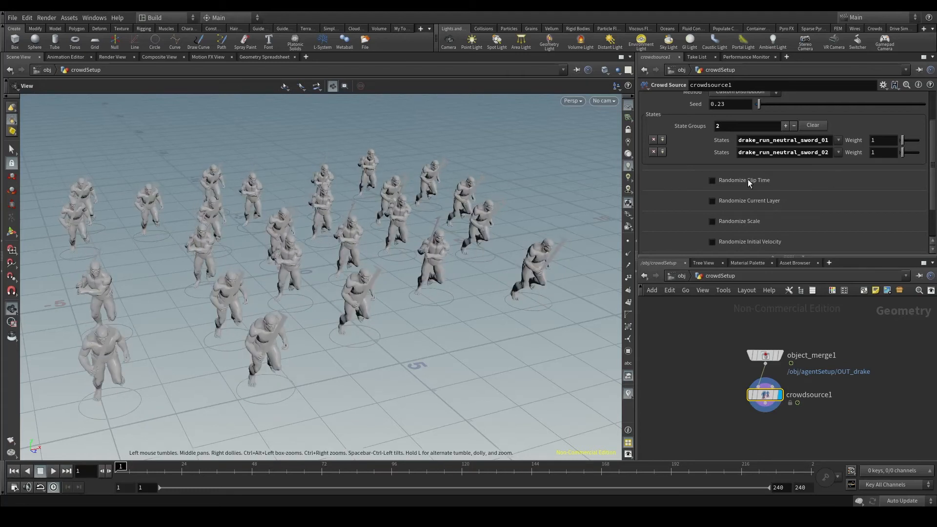
click(712, 180)
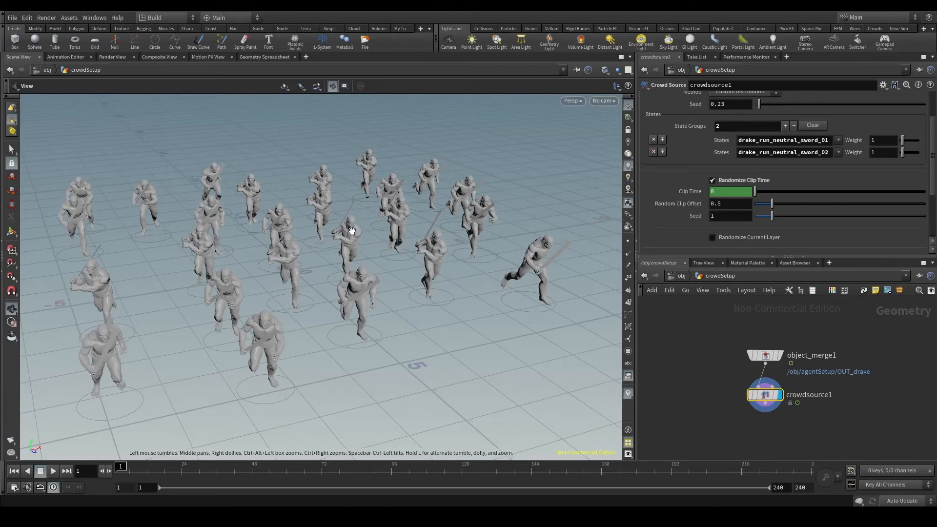
mouse_move(348, 233)
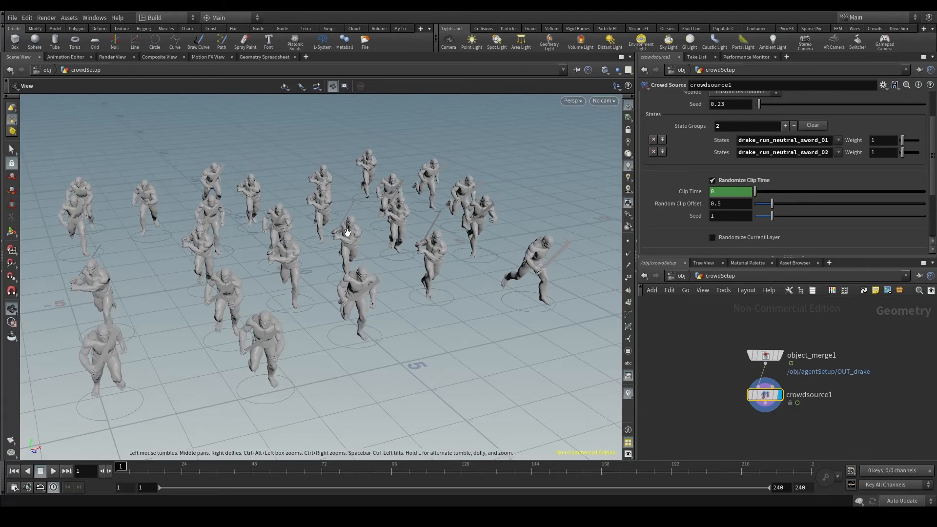
- Check the offset run cycles and set Random Clip Offset to 0.5 with Seed 1
click(52, 470)
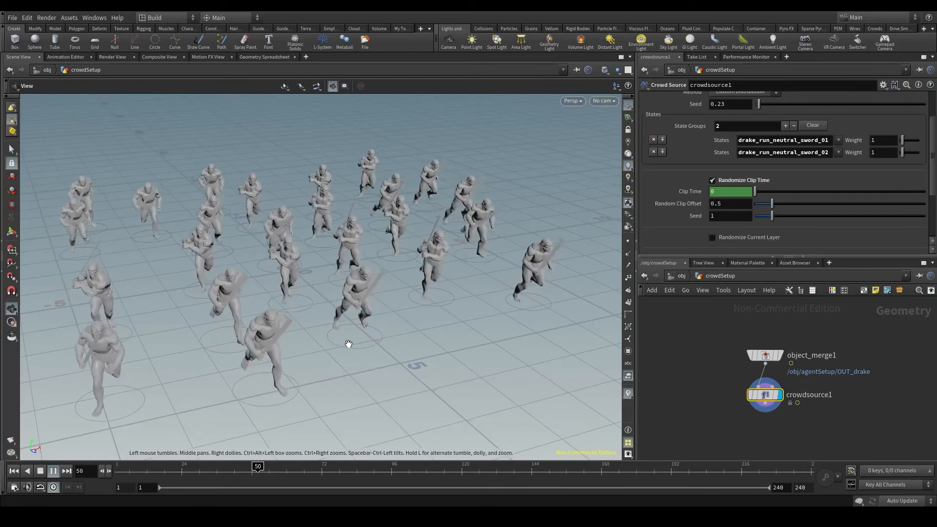
click(53, 471)
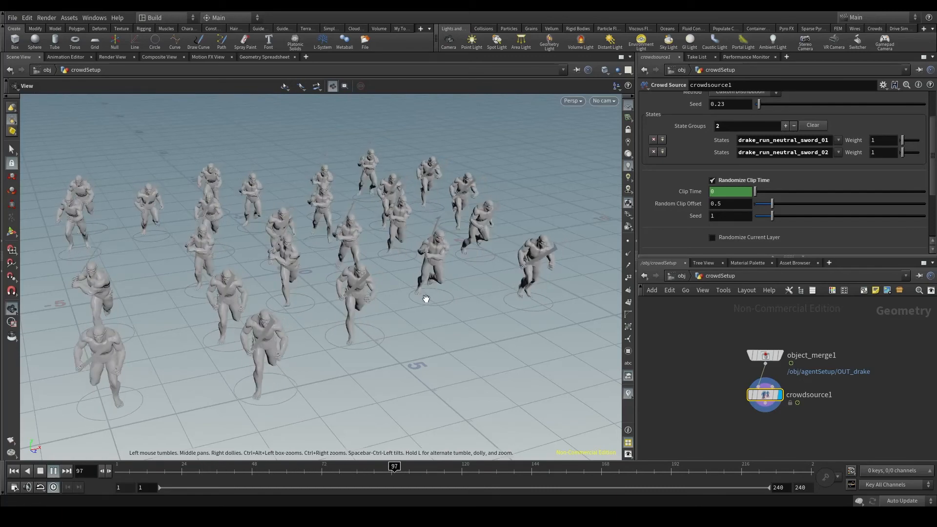
click(53, 470)
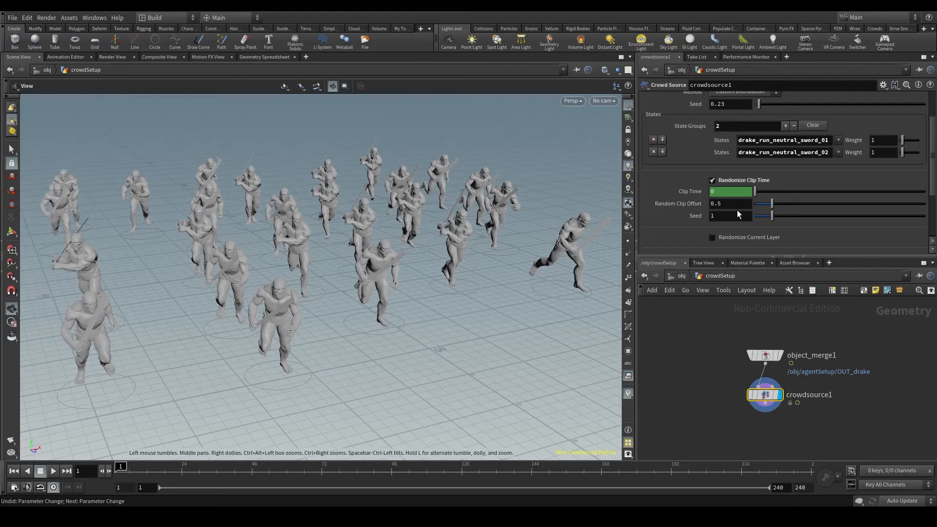
drag(768, 203, 803, 203)
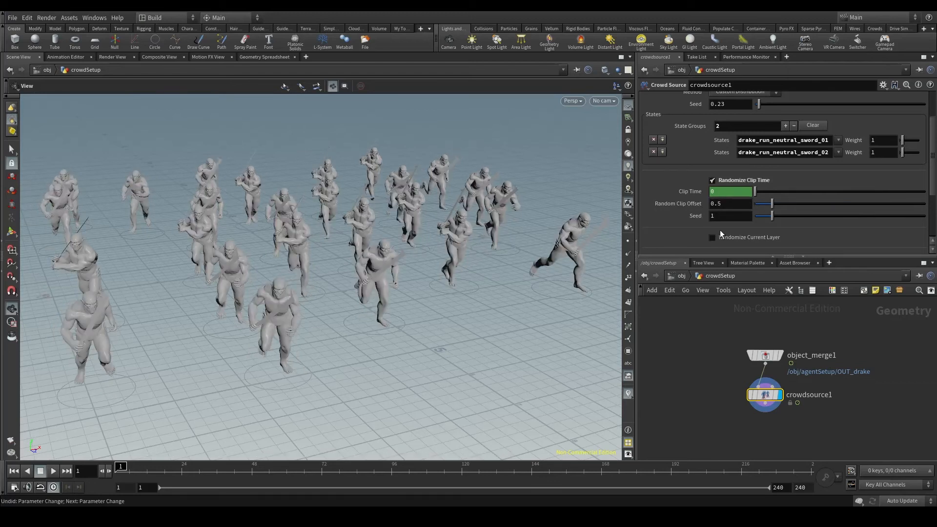
scroll(down, 3)
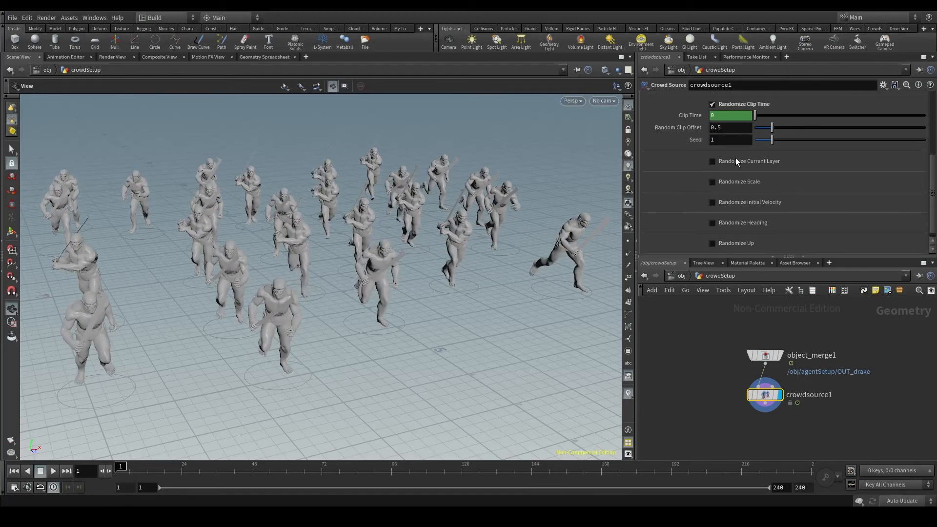
mouse_move(749, 161)
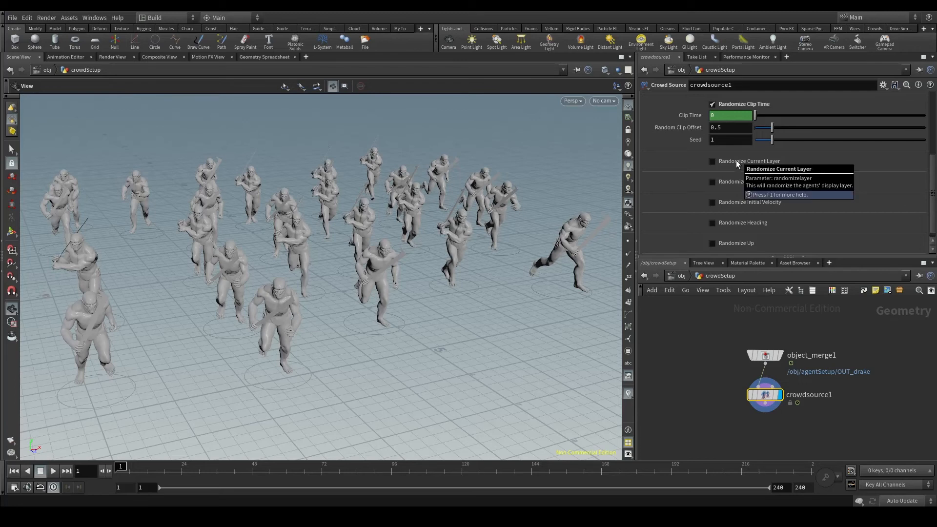
mouse_move(396, 217)
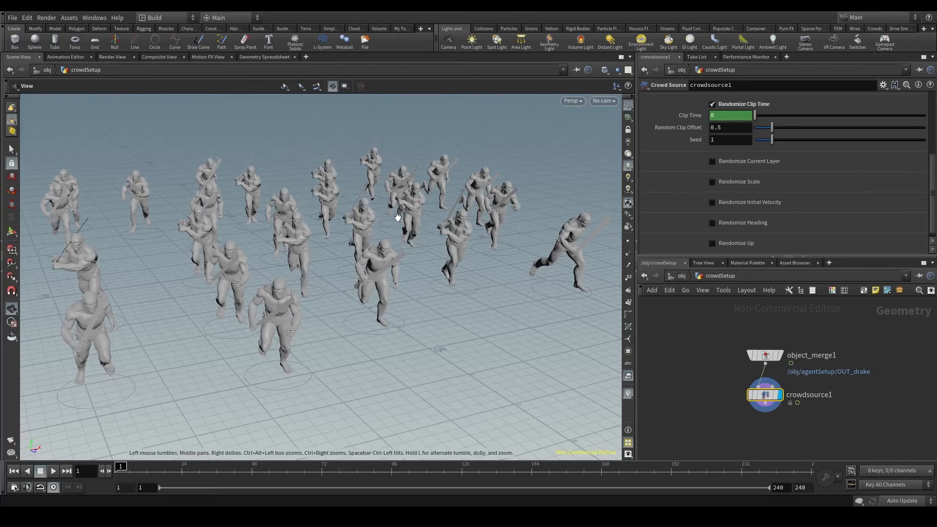
mouse_move(744, 164)
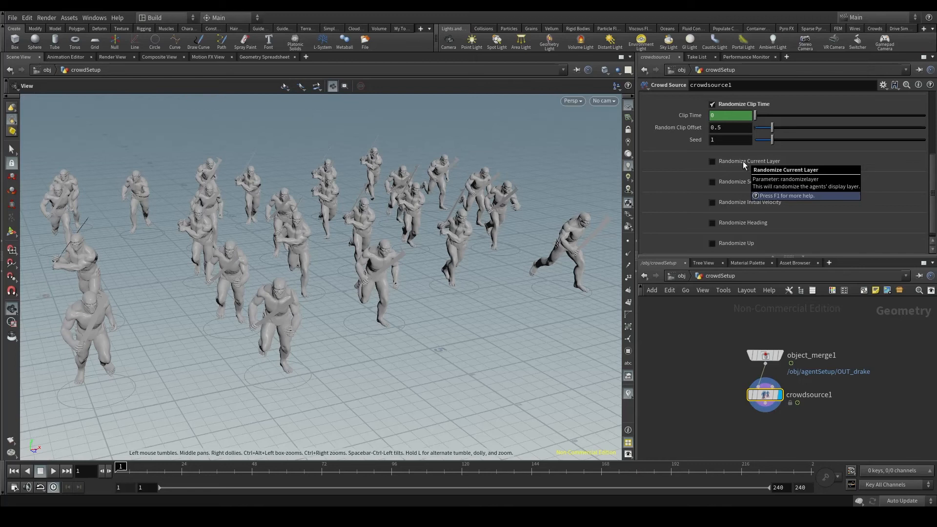
- Enable Randomize Current Layer with two layer groups, axe_layer_01 and sword_layer_01
click(711, 161)
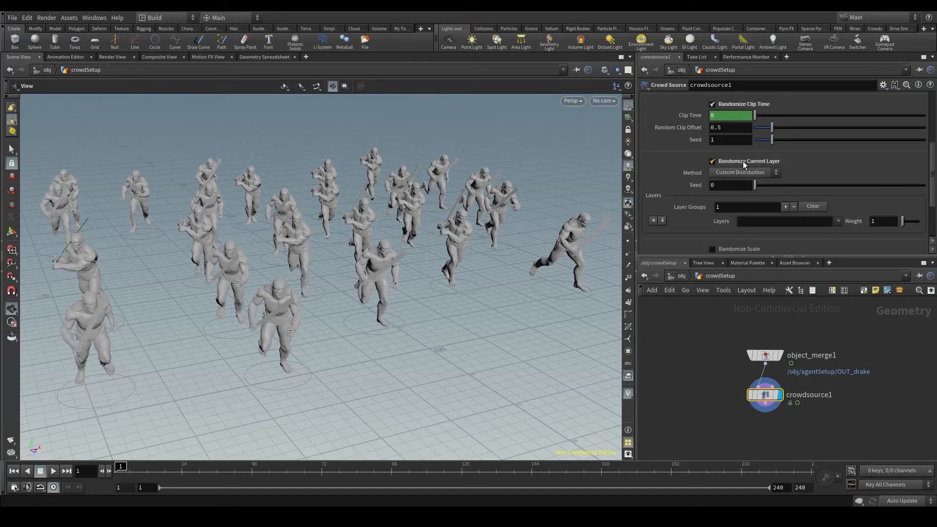
scroll(down, 3)
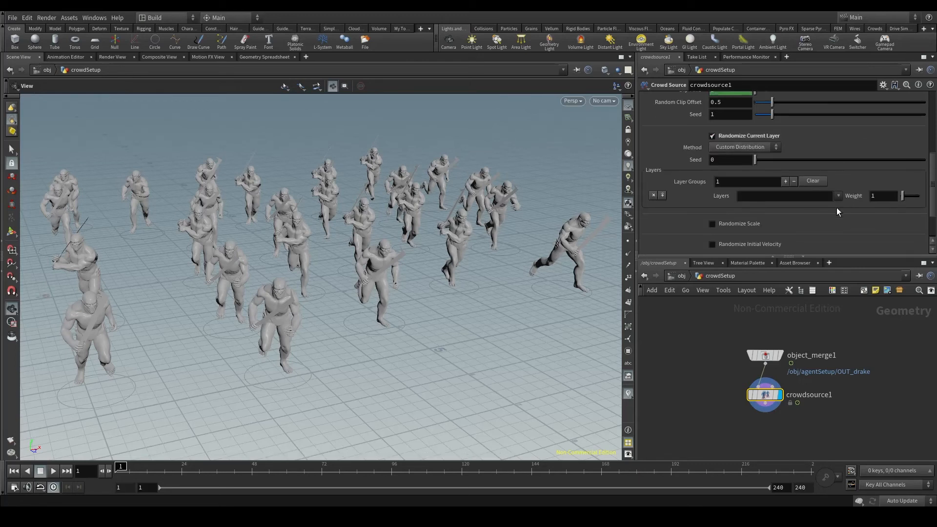
click(836, 195)
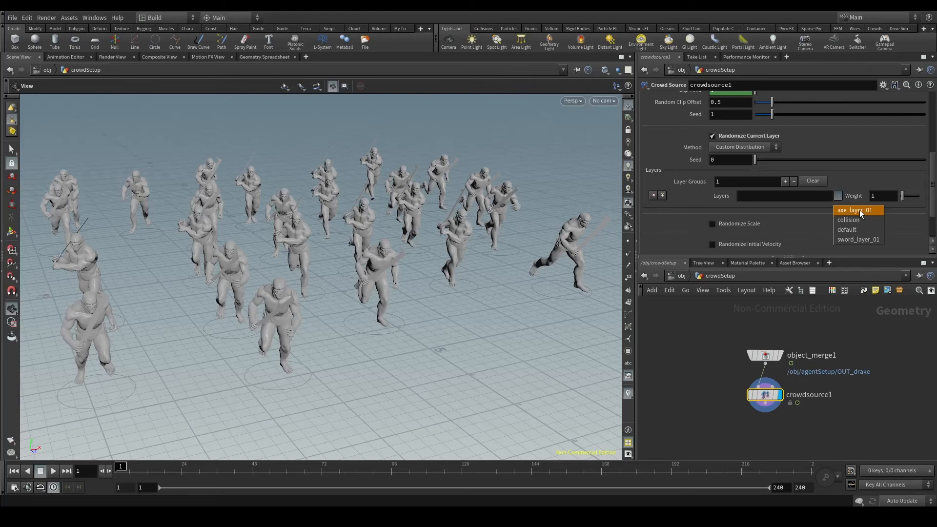
click(856, 210)
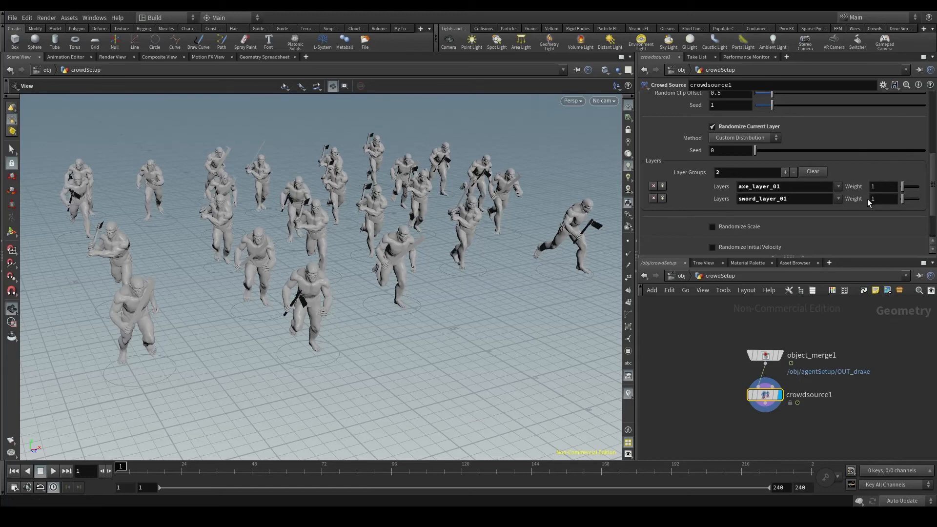
click(782, 185)
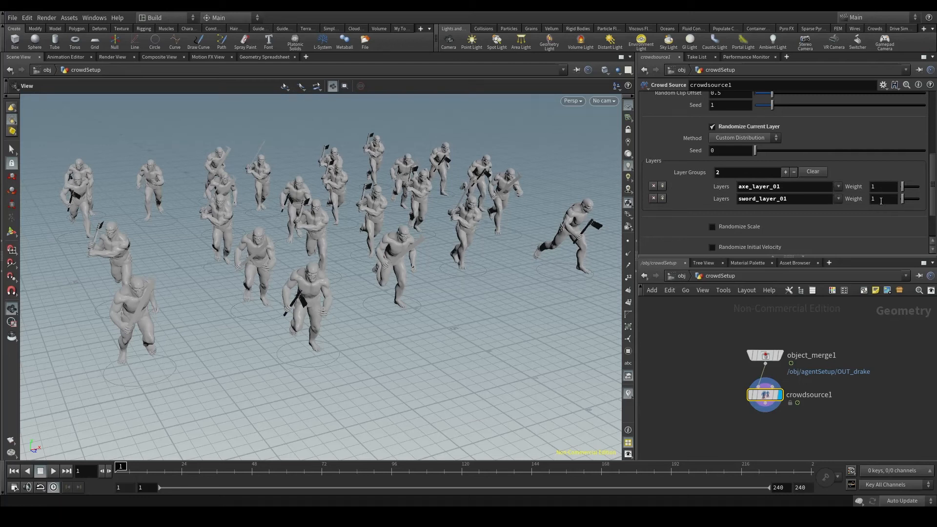
mouse_move(807, 182)
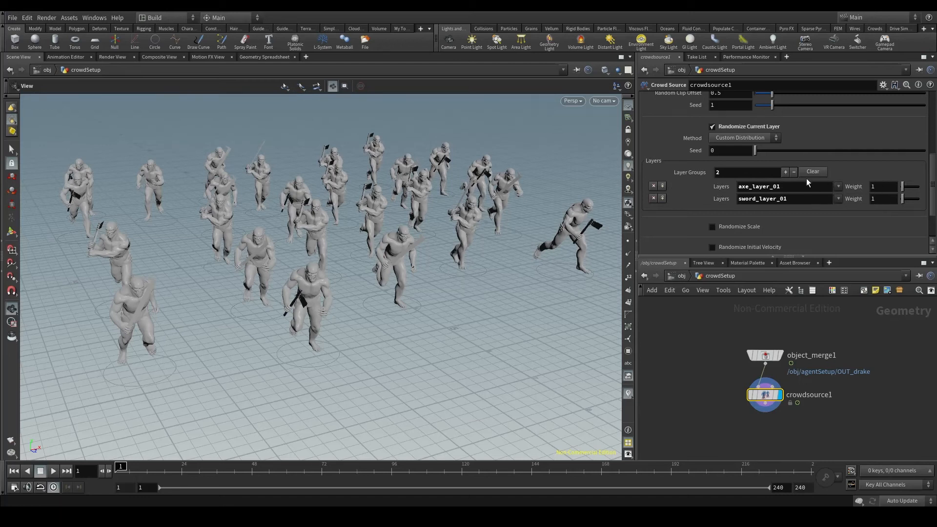
mouse_move(442, 199)
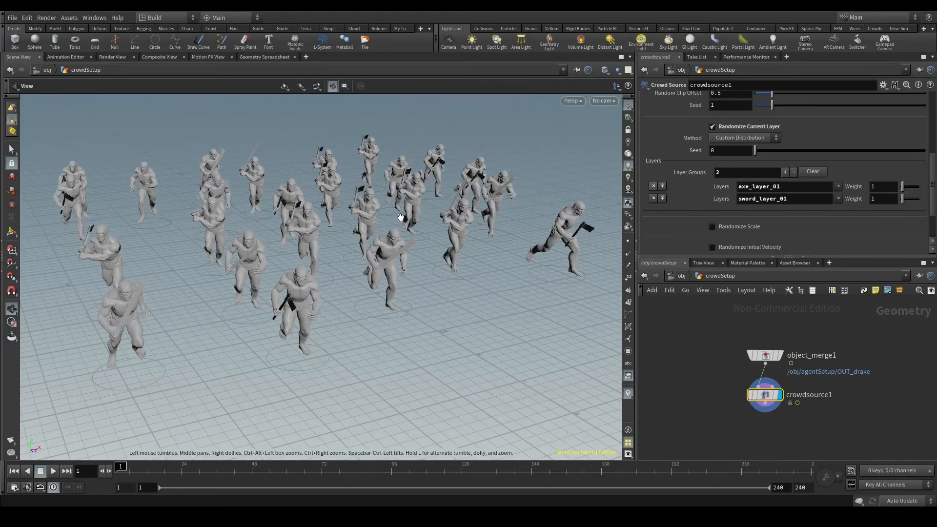
- Adjust the axe_layer_01 weight and enable Randomize Scale
click(883, 186)
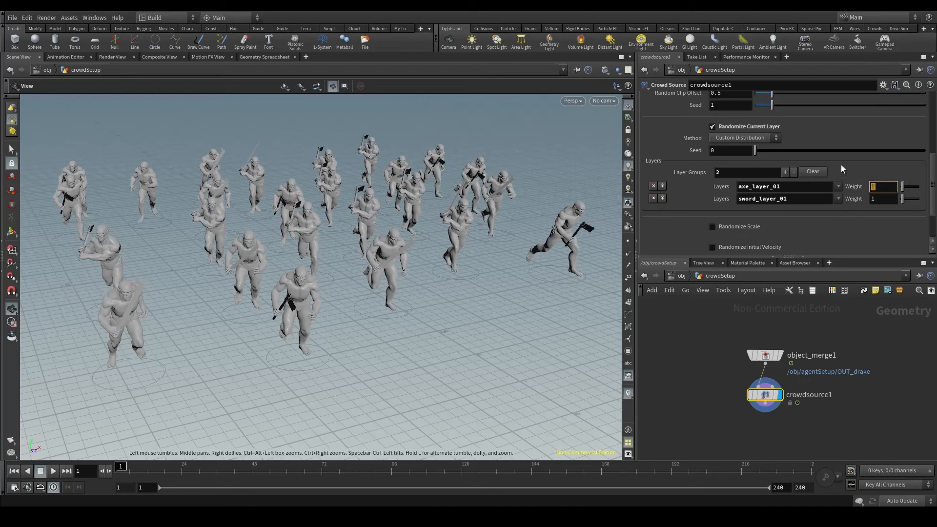
text(.5)
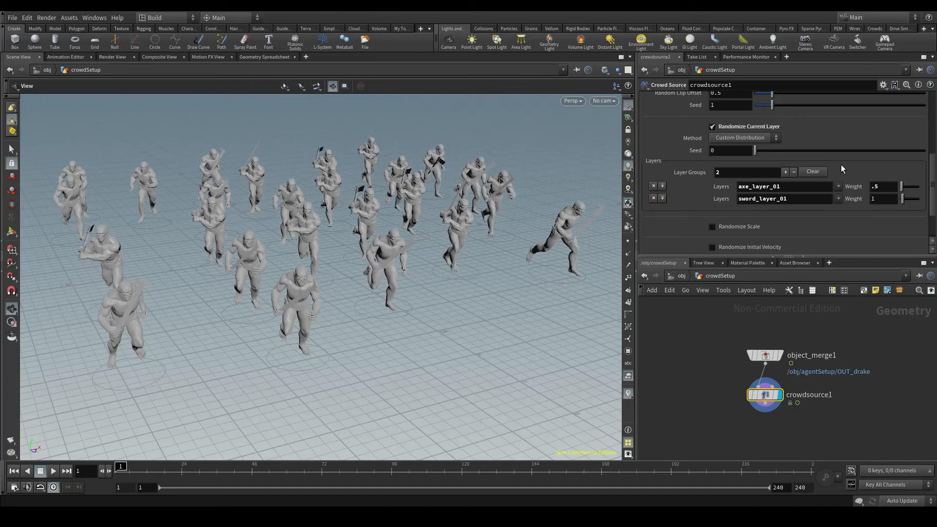
click(883, 186)
text(1)
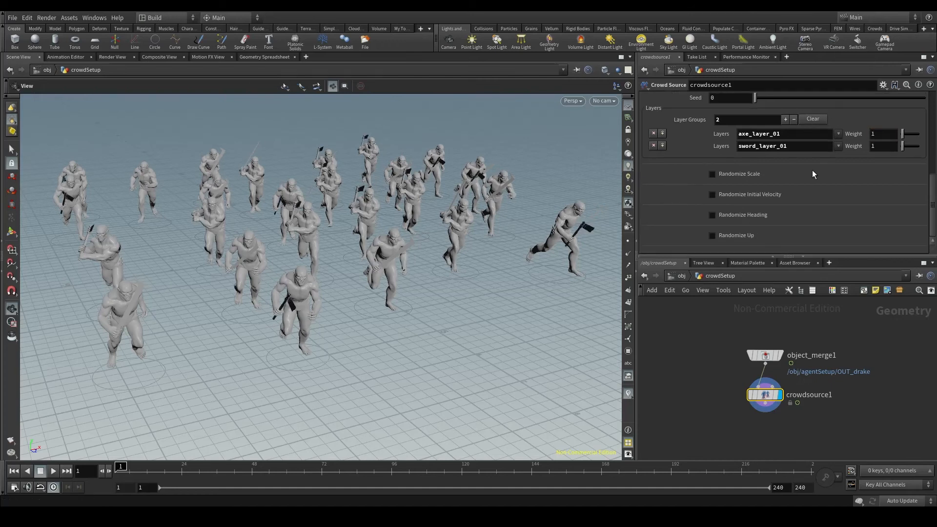
click(711, 174)
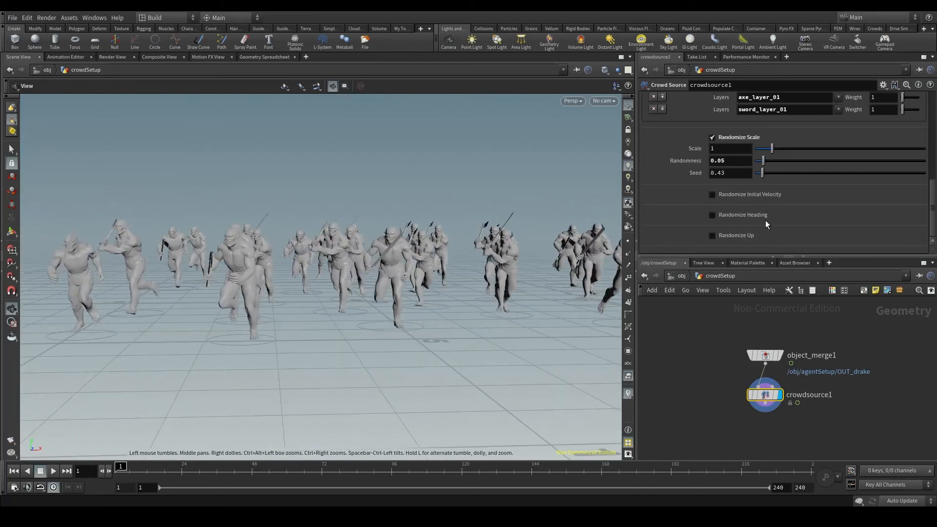
mouse_move(744, 239)
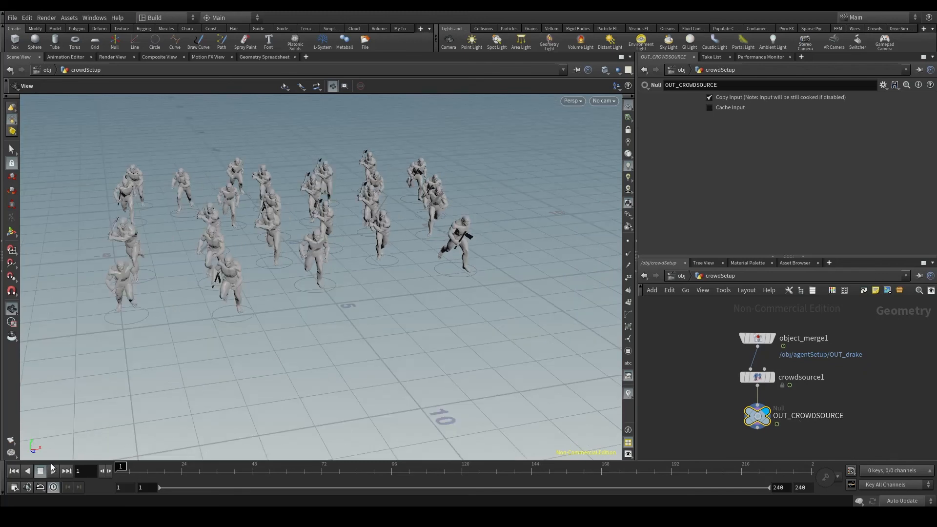
click(53, 471)
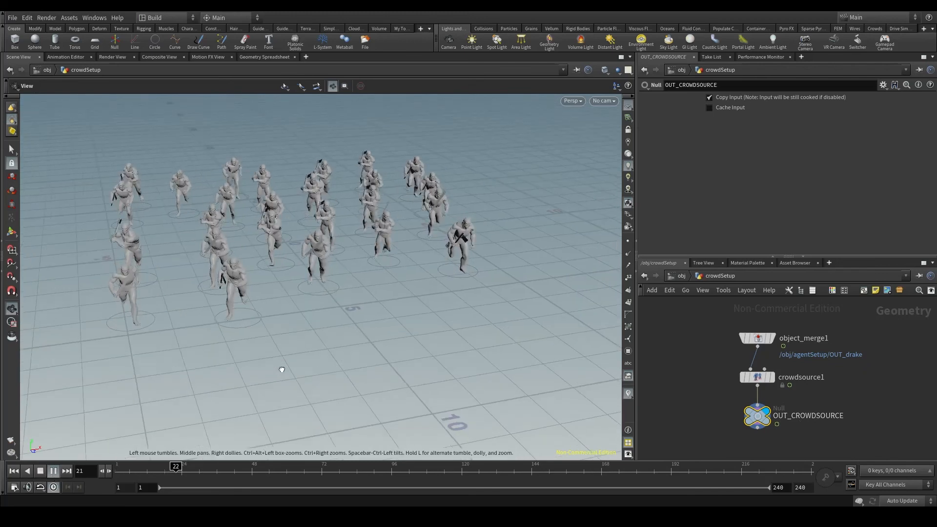
click(67, 470)
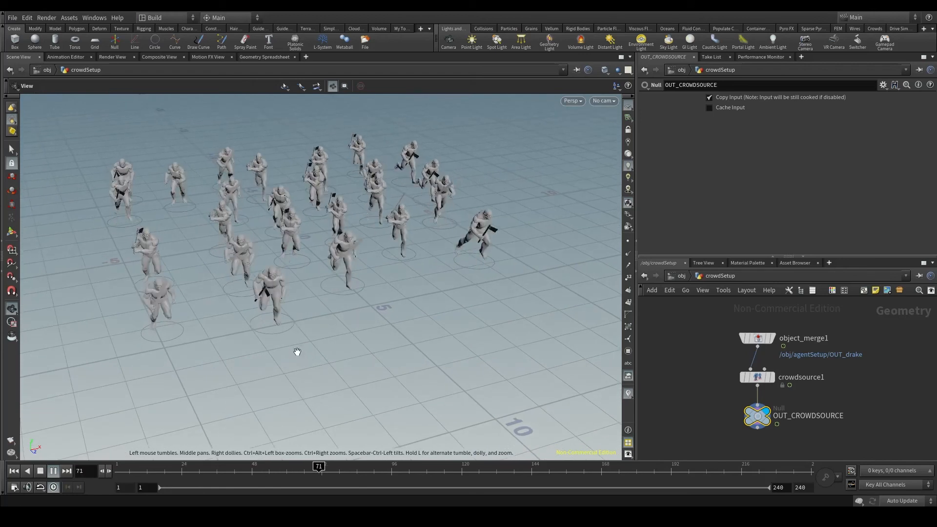
click(53, 470)
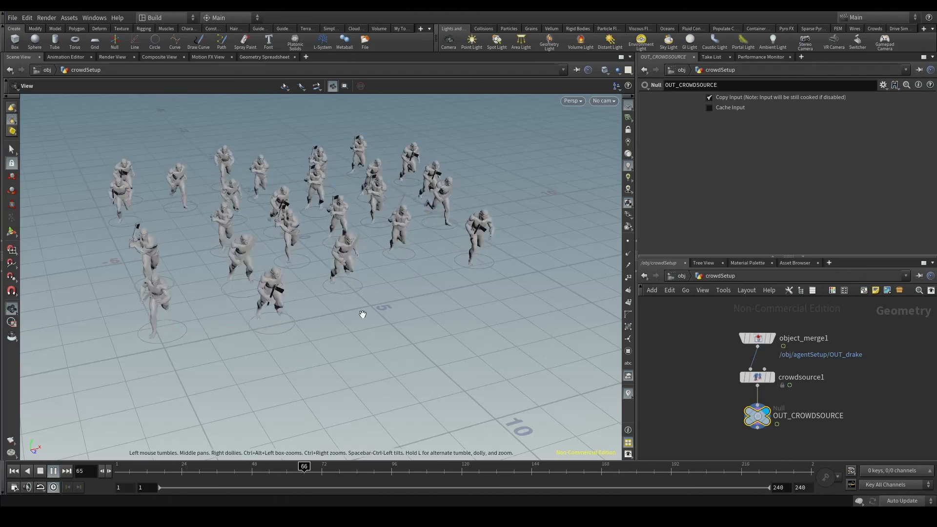
click(52, 471)
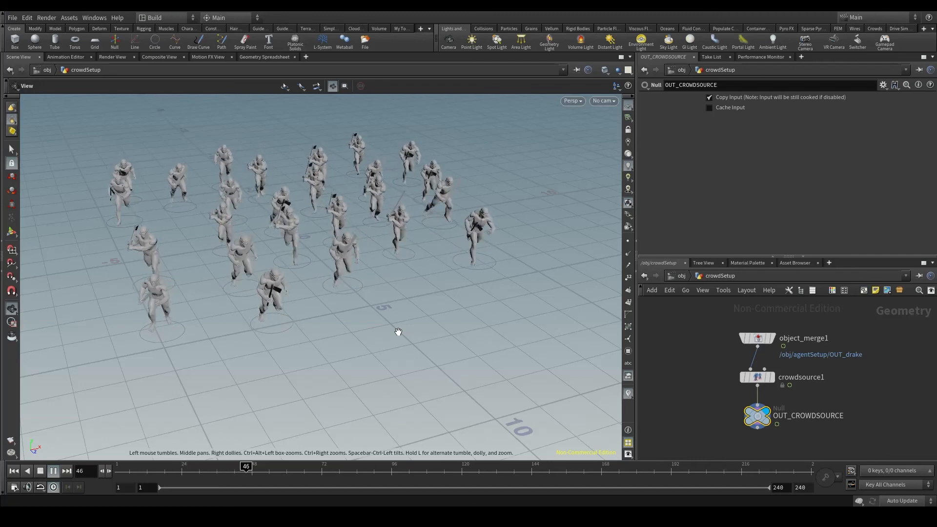
click(53, 471)
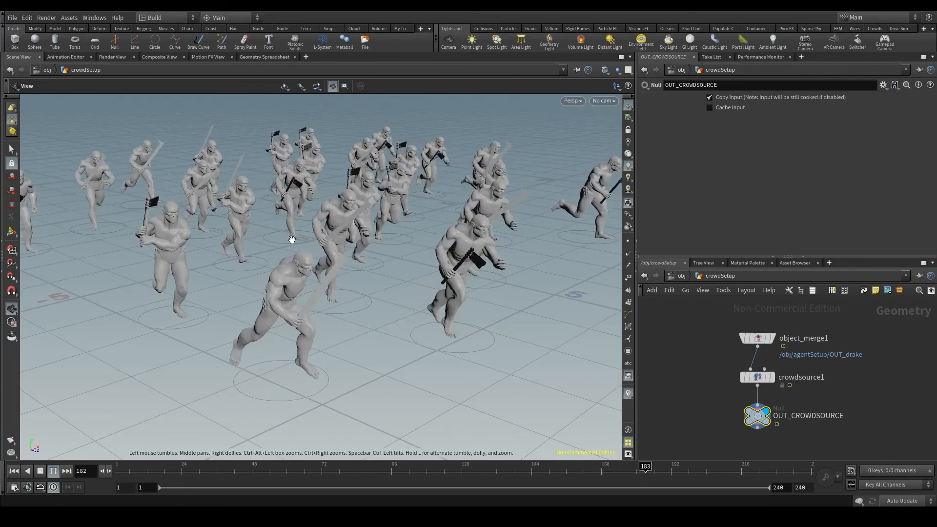
click(53, 470)
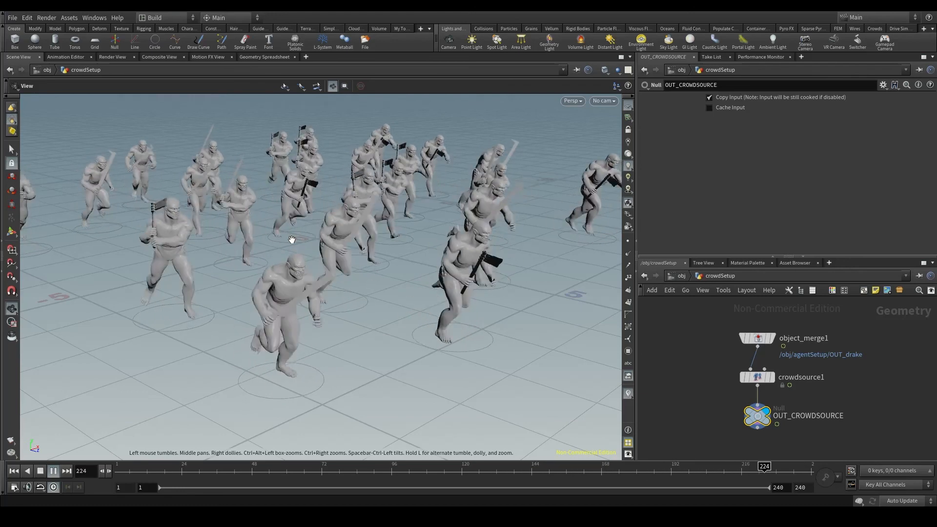